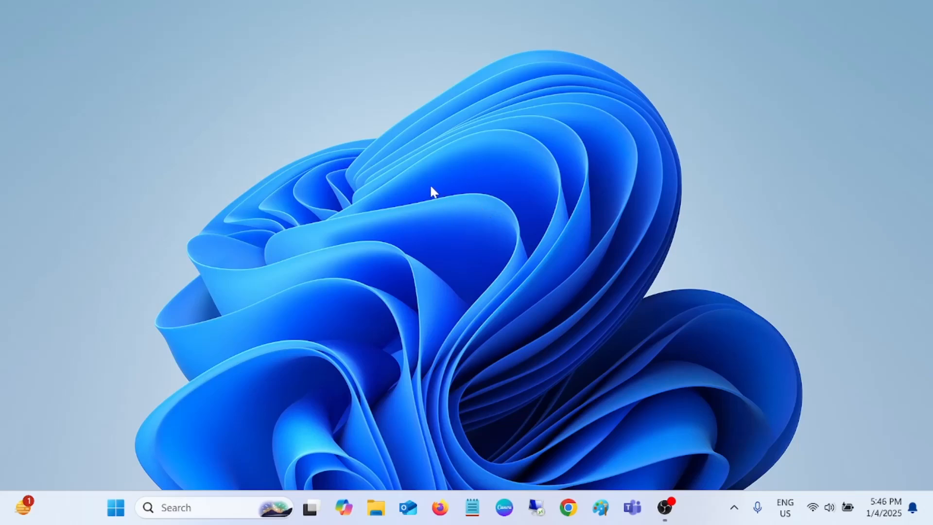
{"action": "mouse_move", "coordinate": [359, 171]}
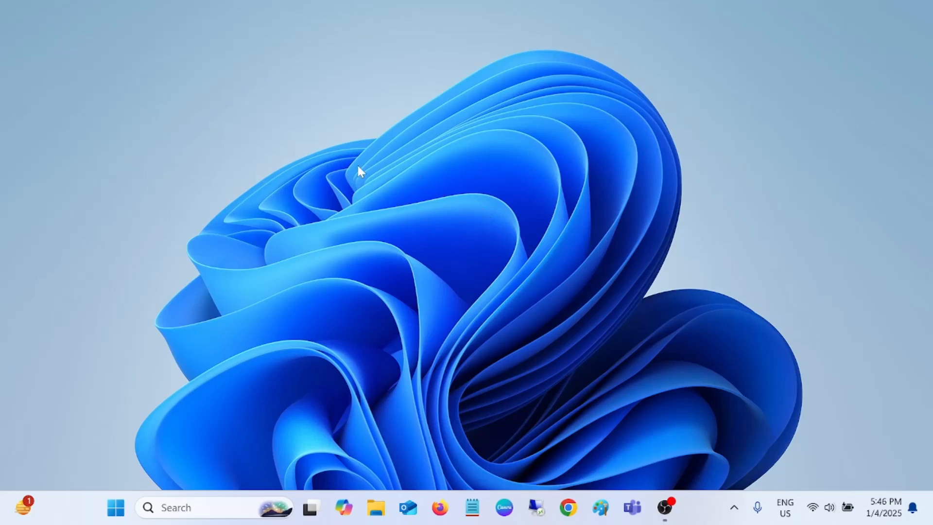
{"action": "mouse_move", "coordinate": [365, 179]}
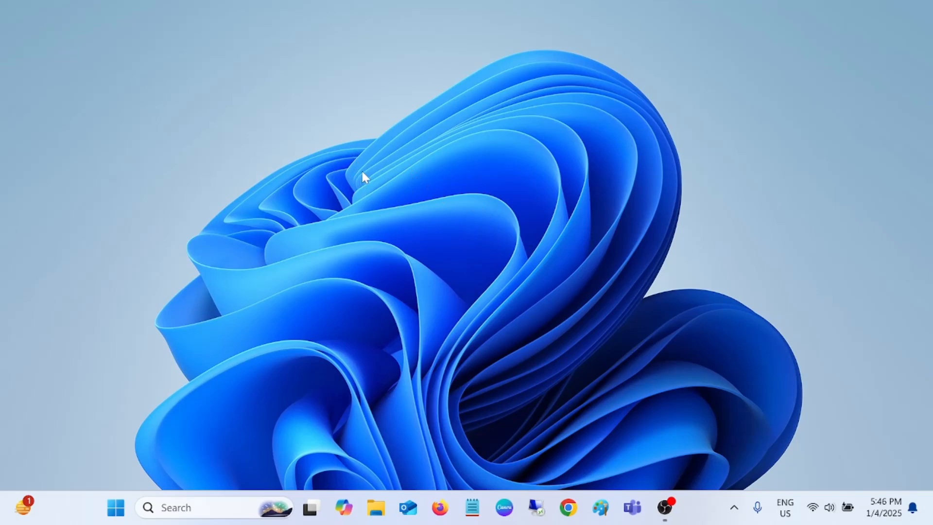
{"action": "mouse_move", "coordinate": [116, 507]}
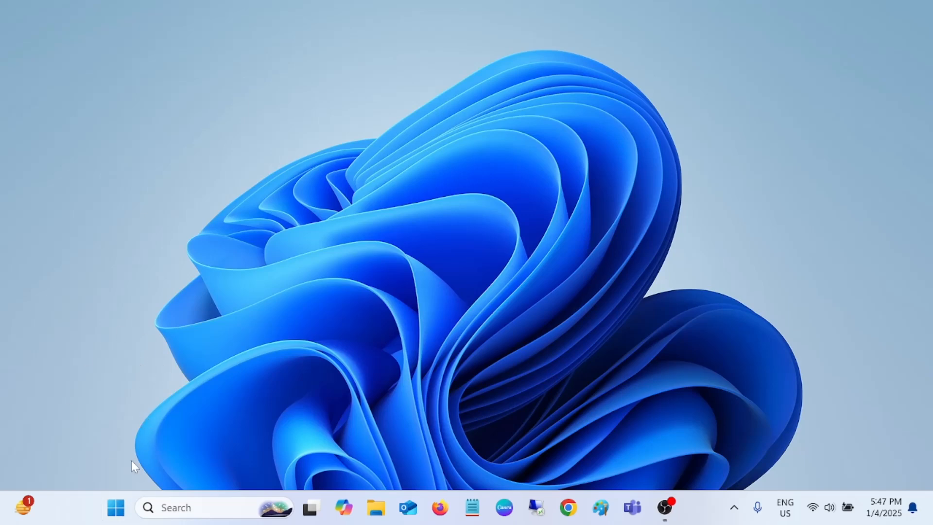
Reach the System > Recovery page from the Start menu via Settings
{"action": "left_click", "coordinate": [115, 508]}
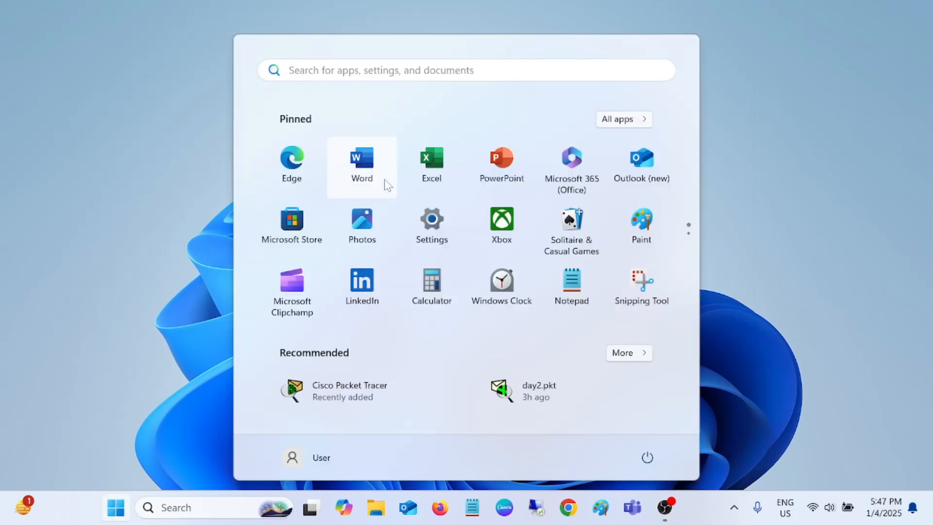
{"action": "mouse_move", "coordinate": [547, 206]}
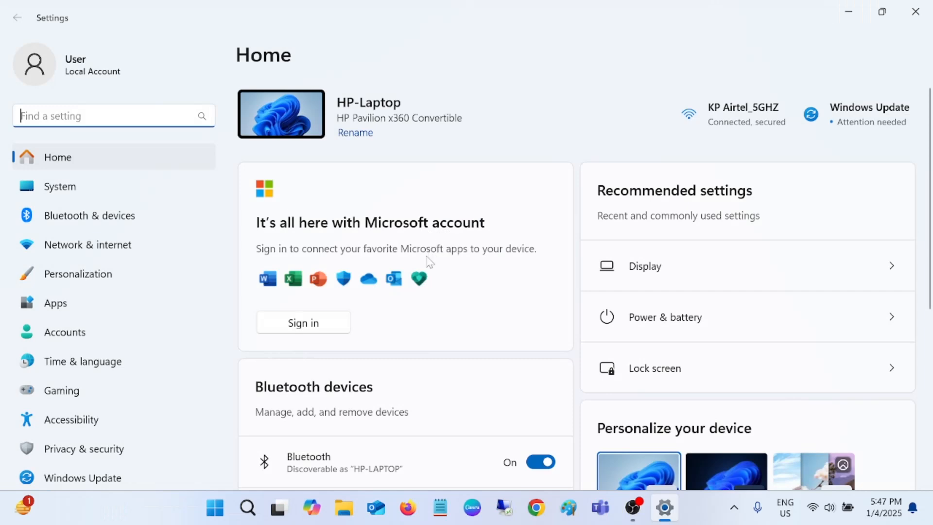
{"action": "mouse_move", "coordinate": [60, 186]}
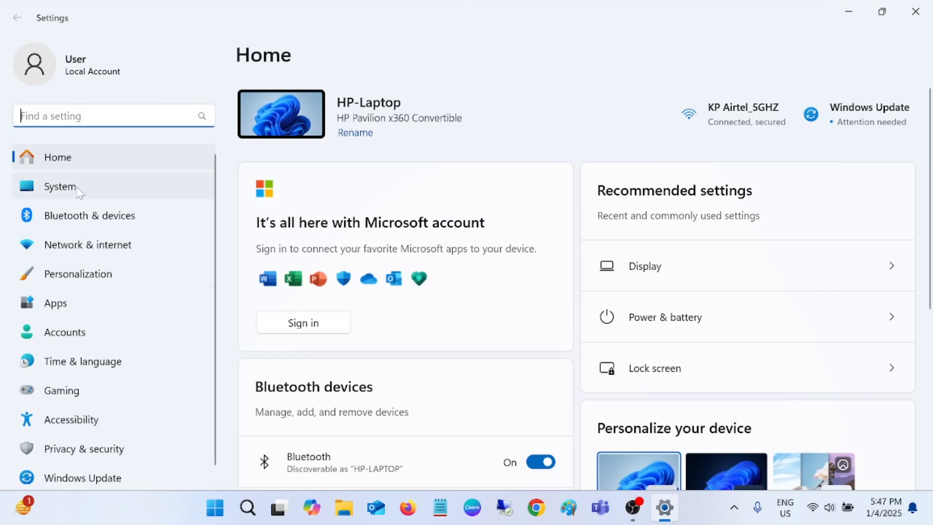
{"action": "left_click", "coordinate": [59, 185]}
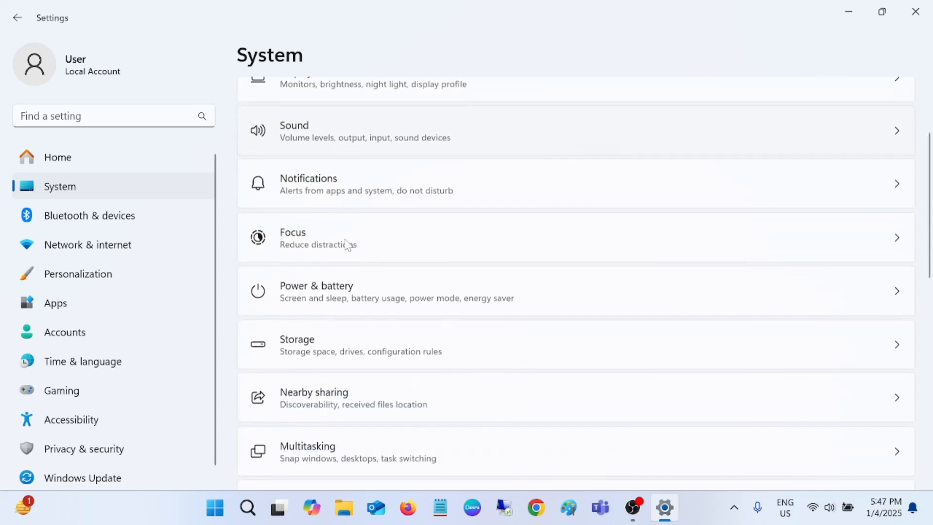
{"action": "scroll", "scroll_direction": "down", "scroll_amount": 3}
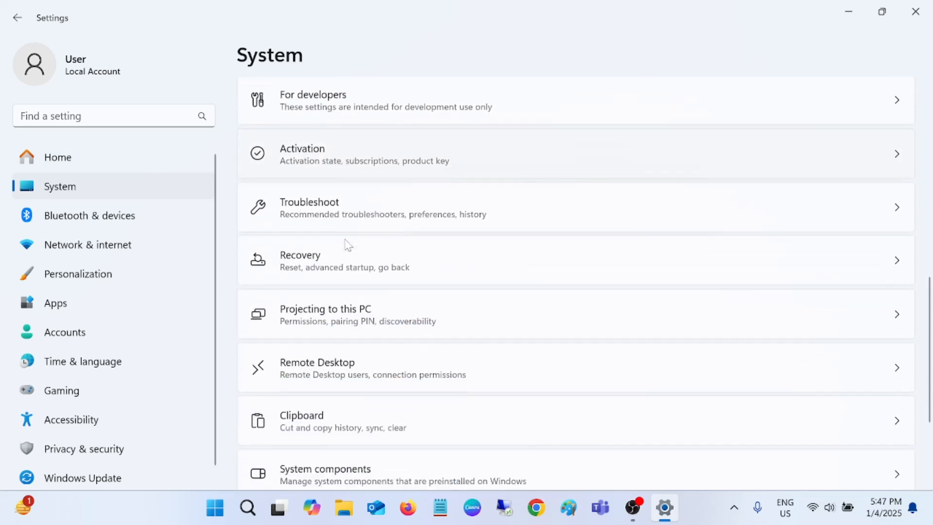
{"action": "scroll", "scroll_direction": "down", "scroll_amount": 3}
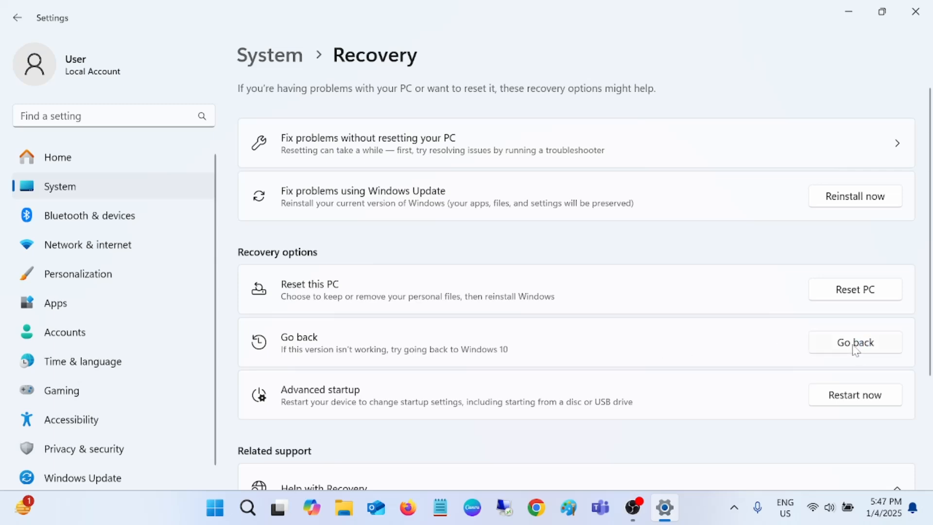
Start Go back to Windows 10 and continue past the notices to the thank-you page
{"action": "left_click", "coordinate": [855, 342]}
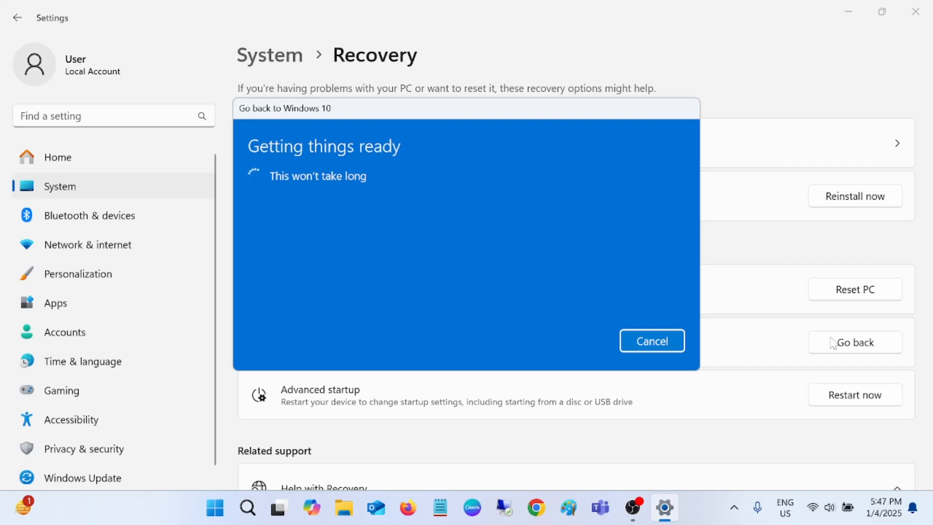
{"action": "mouse_move", "coordinate": [832, 370]}
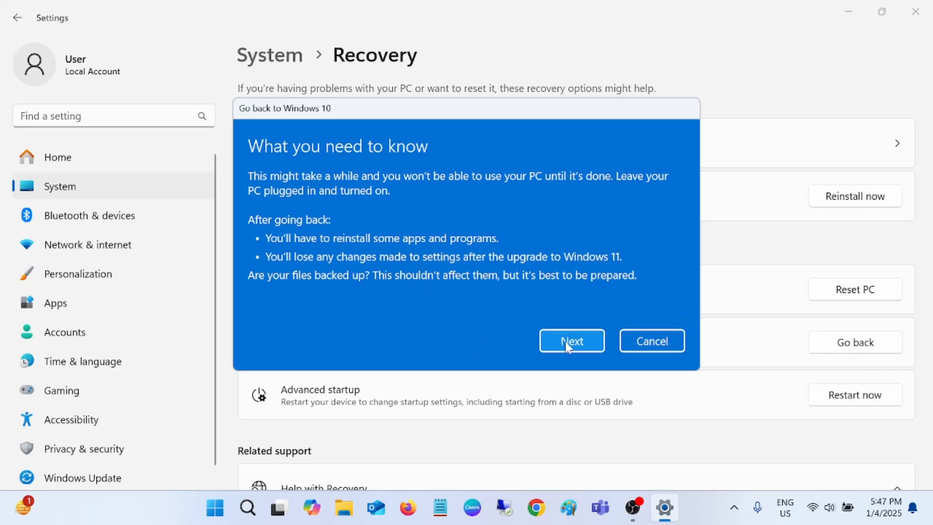
{"action": "left_click", "coordinate": [571, 340]}
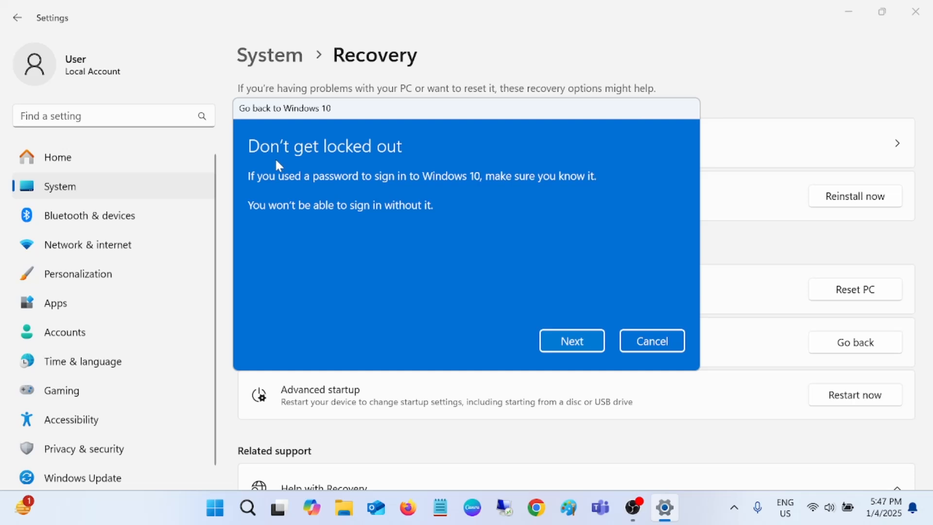
{"action": "left_click", "coordinate": [571, 340]}
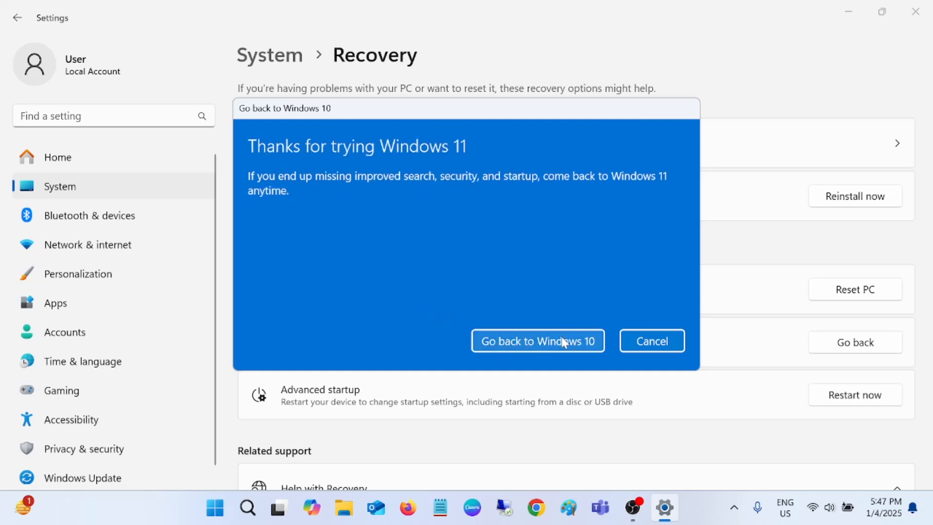
{"action": "mouse_move", "coordinate": [482, 270]}
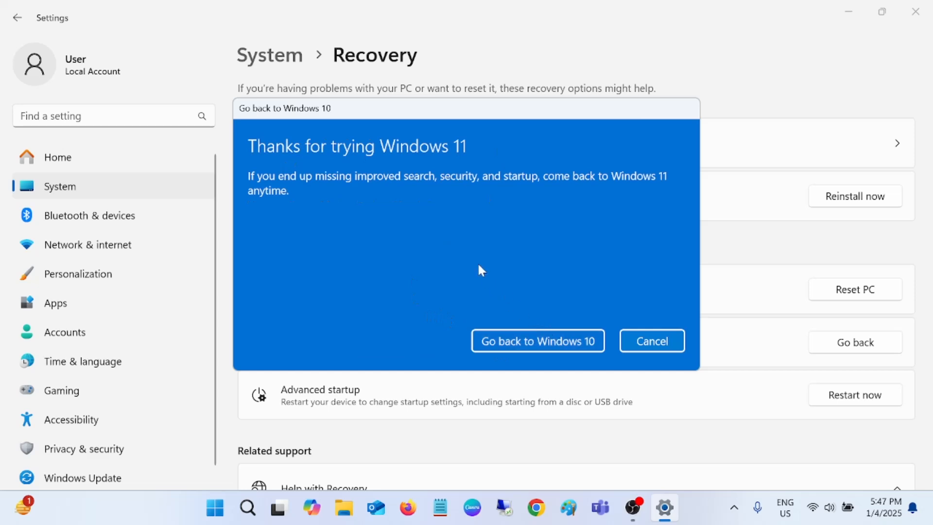
{"action": "mouse_move", "coordinate": [428, 248]}
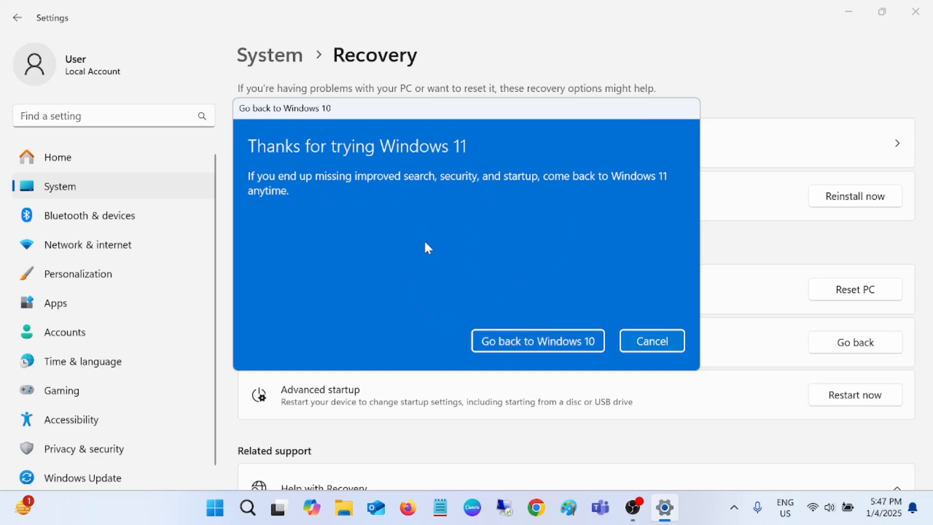
{"action": "mouse_move", "coordinate": [330, 204]}
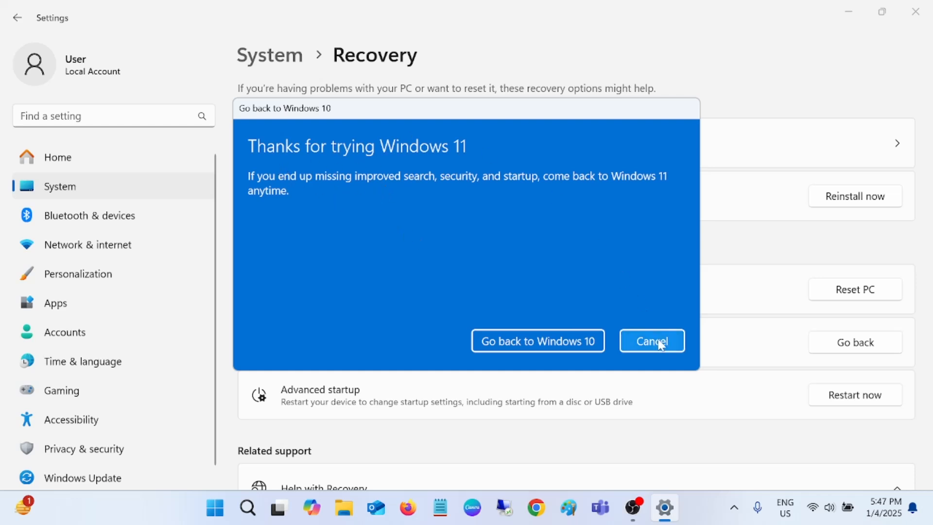
Cancel the Go back to Windows 10 wizard and leave the desktop showing
{"action": "left_click", "coordinate": [652, 340]}
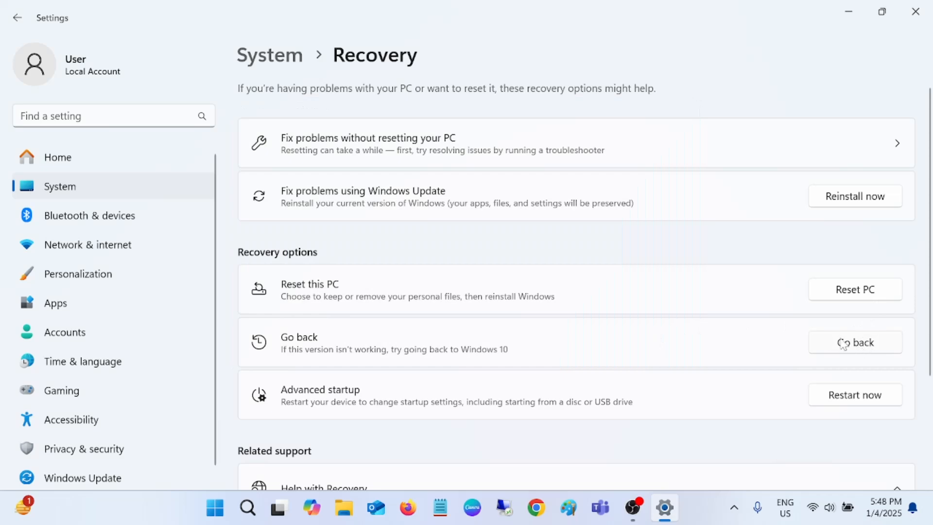
{"action": "mouse_move", "coordinate": [830, 349]}
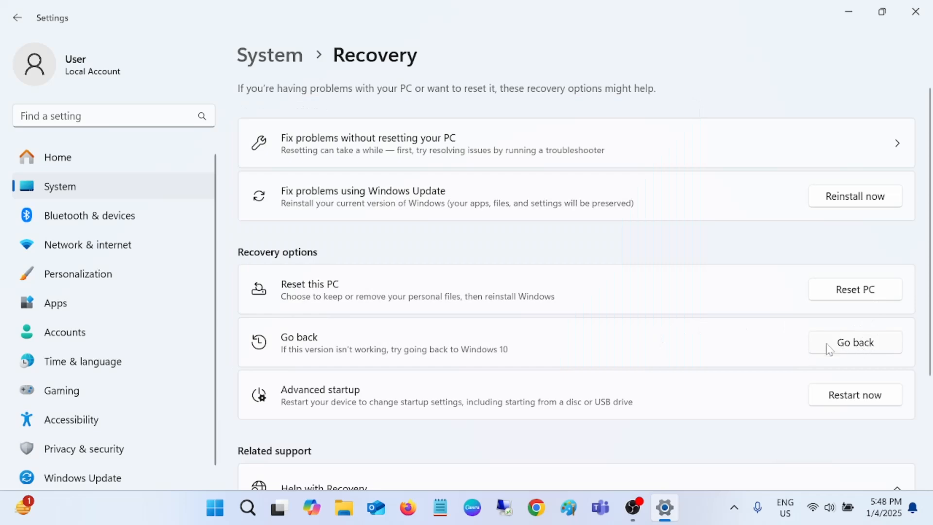
{"action": "mouse_move", "coordinate": [320, 346]}
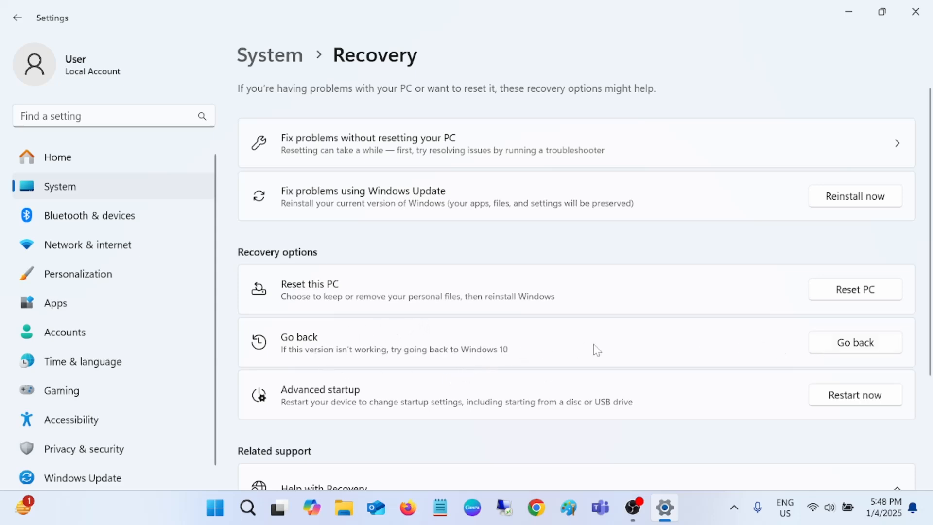
{"action": "scroll", "scroll_direction": "down", "scroll_amount": 3}
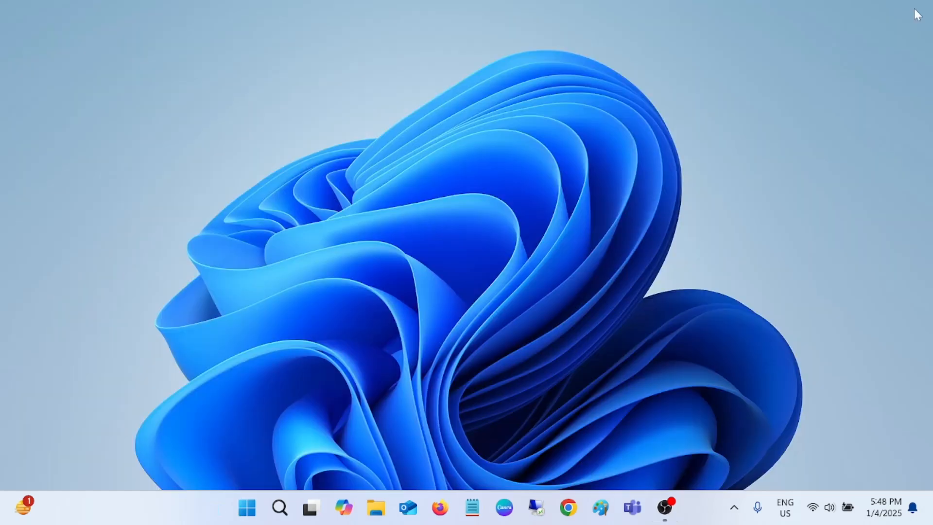
{"action": "mouse_move", "coordinate": [563, 507]}
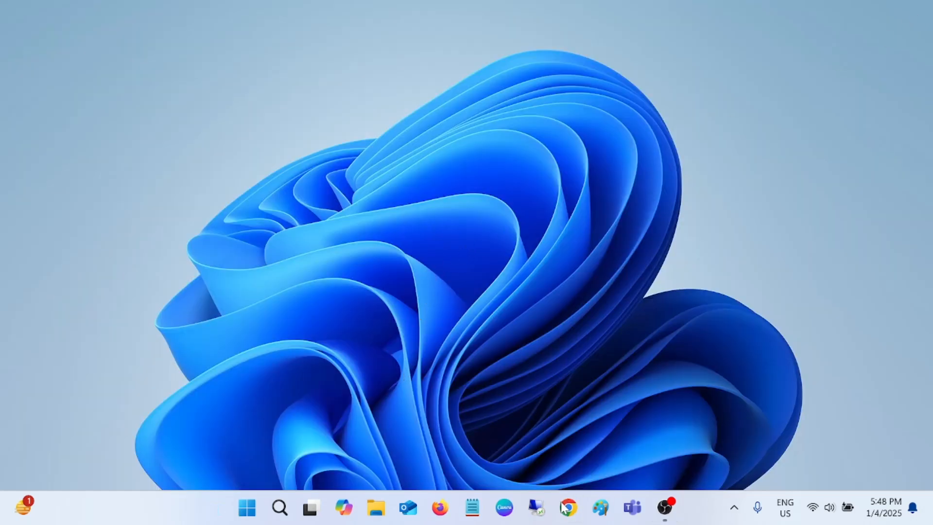
Search 'windows' in Chrome and load Microsoft's Windows 10 download page
{"action": "left_click", "coordinate": [567, 508]}
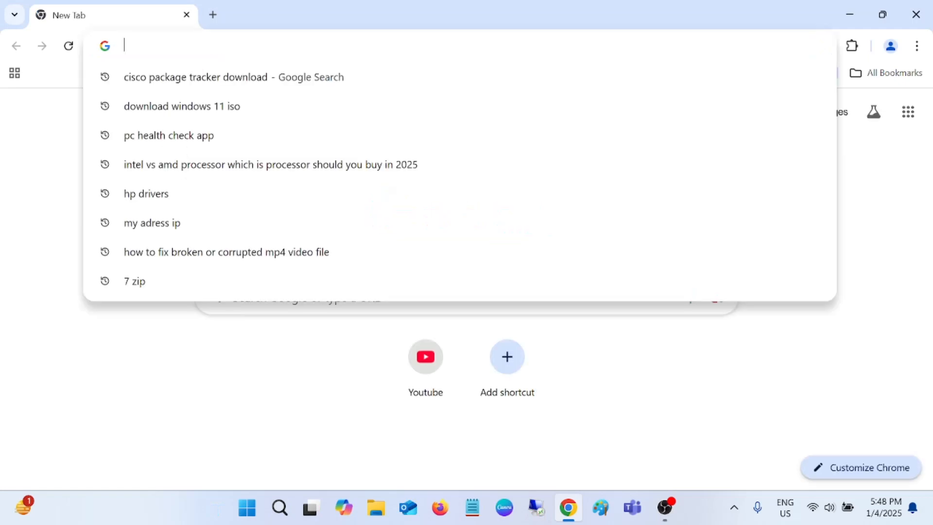
{"action": "type", "text": "windows"}
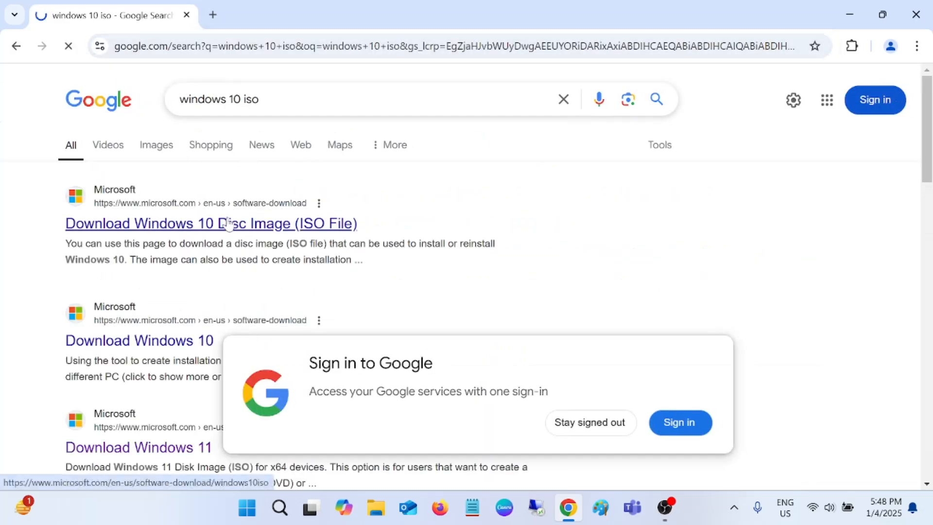
{"action": "left_click", "coordinate": [211, 223]}
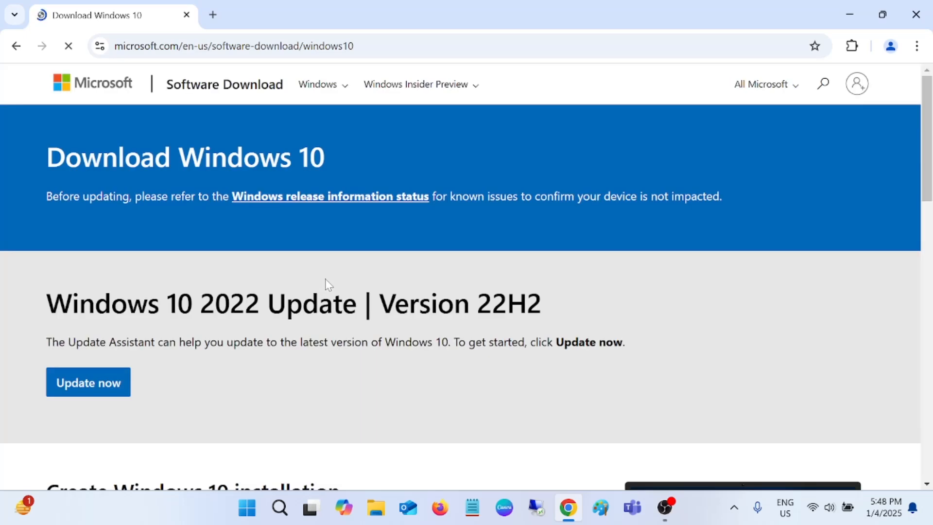
Download the Windows 10 media creation tool and check its progress in Downloads
{"action": "scroll", "scroll_direction": "down", "scroll_amount": 3}
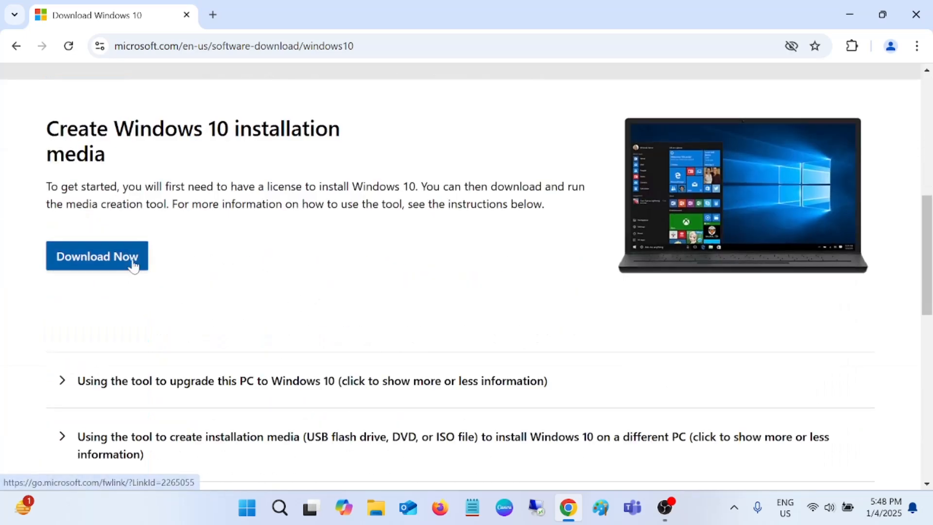
{"action": "mouse_move", "coordinate": [441, 210]}
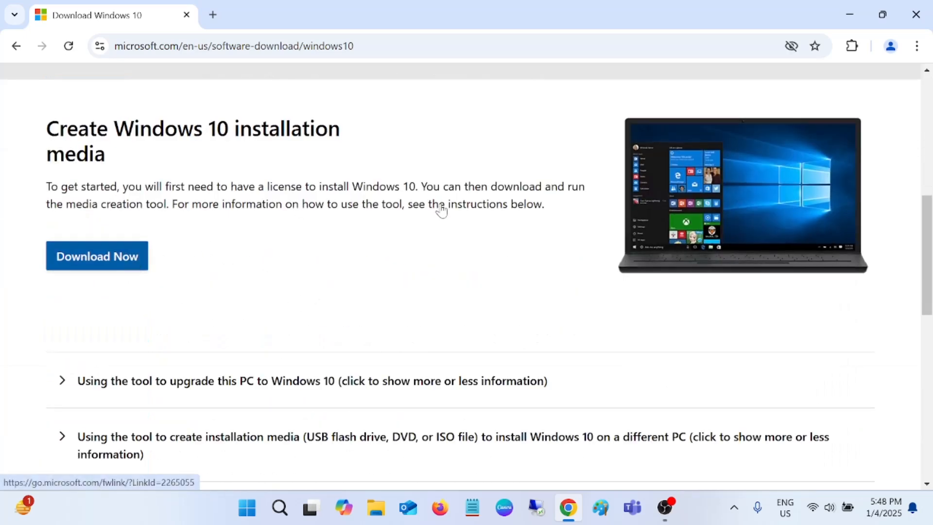
{"action": "left_click", "coordinate": [96, 256]}
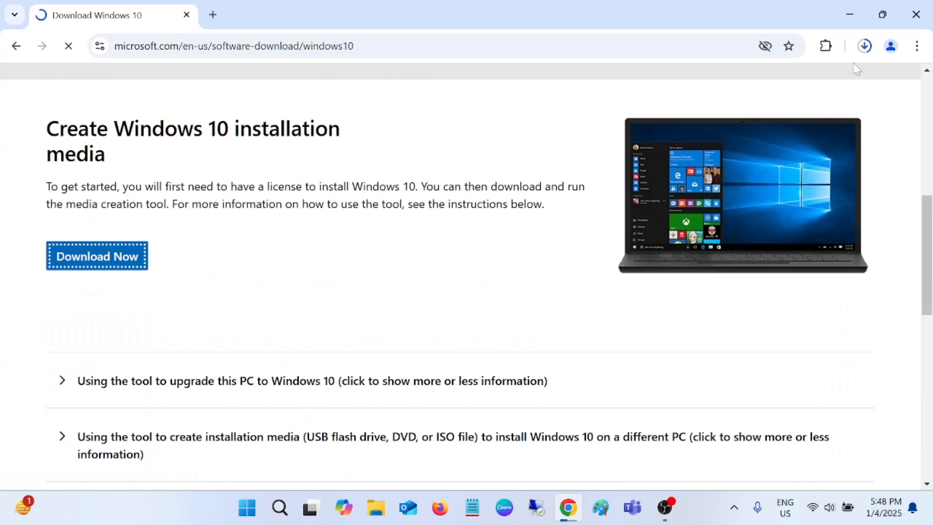
{"action": "left_click", "coordinate": [865, 46]}
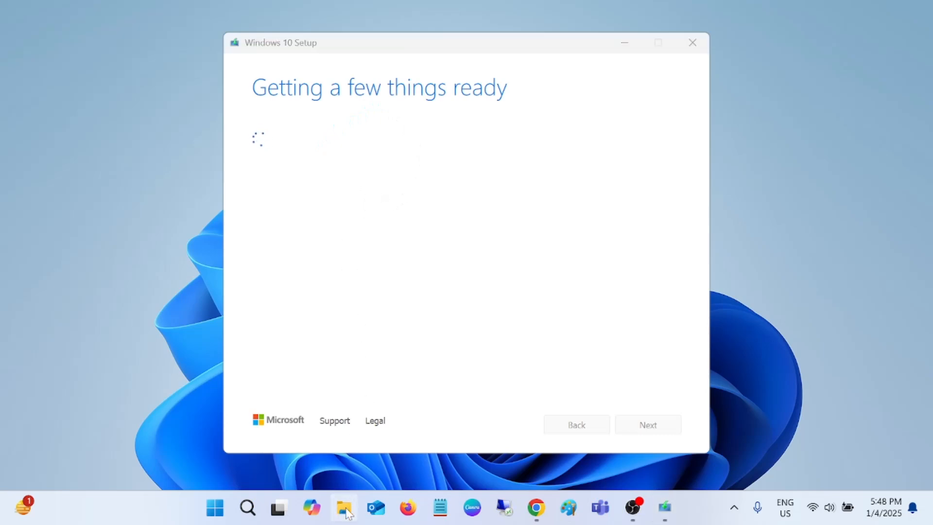
Show the computer's drives in File Explorer at This PC
{"action": "left_click", "coordinate": [343, 507]}
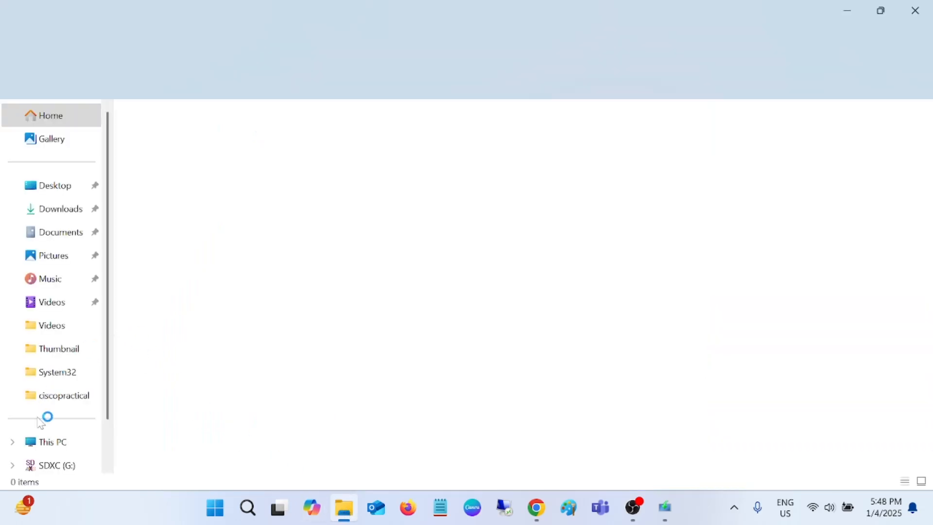
{"action": "left_click", "coordinate": [53, 441]}
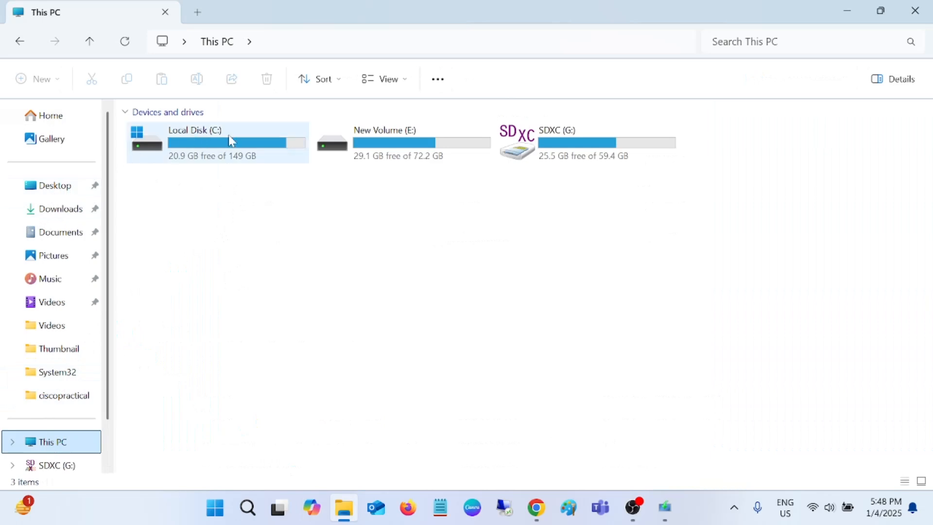
{"action": "mouse_move", "coordinate": [598, 156]}
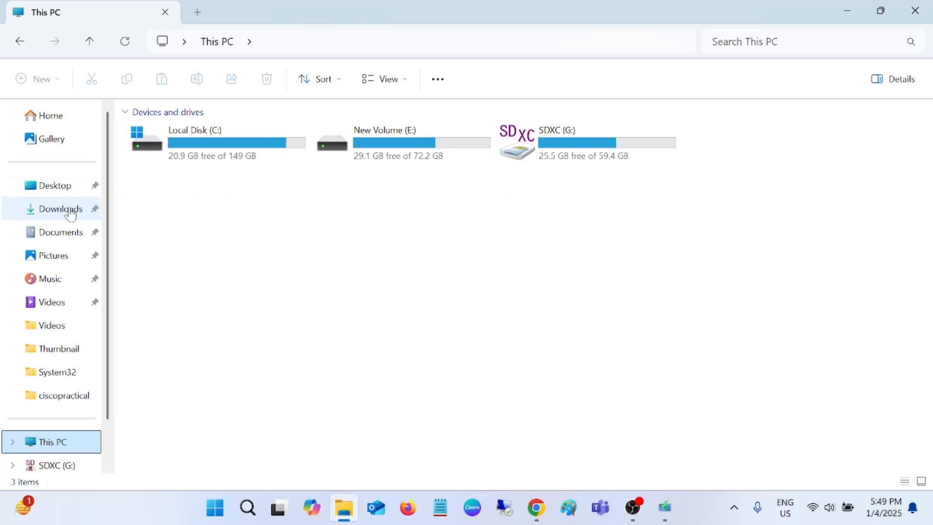
{"action": "mouse_move", "coordinate": [844, 20]}
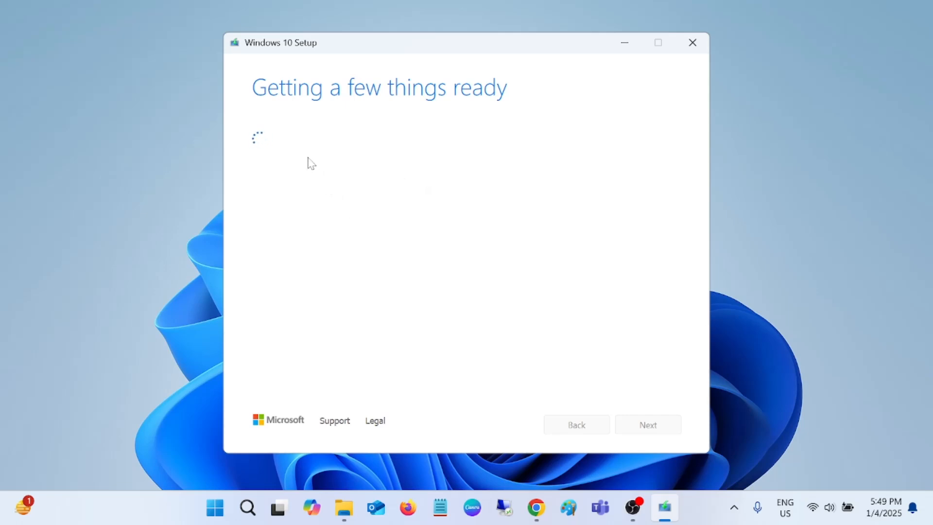
{"action": "mouse_move", "coordinate": [201, 150]}
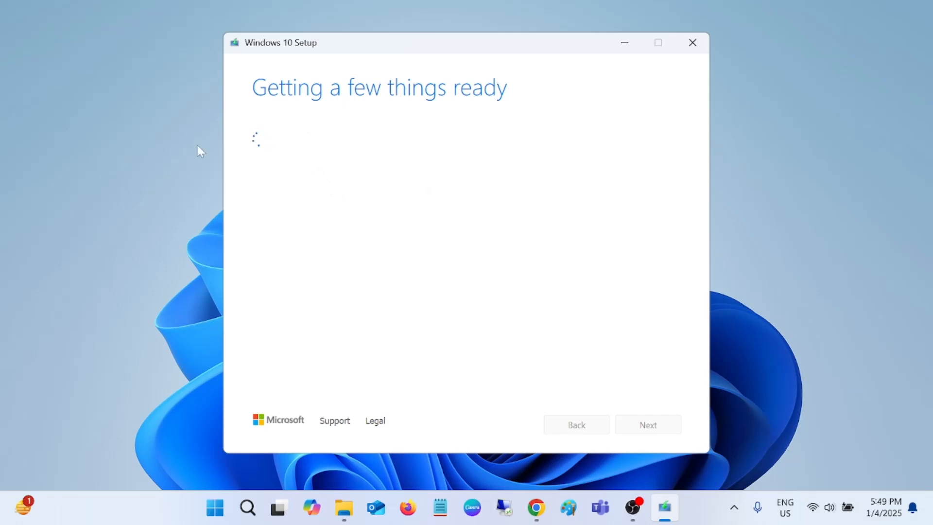
{"action": "mouse_move", "coordinate": [292, 123]}
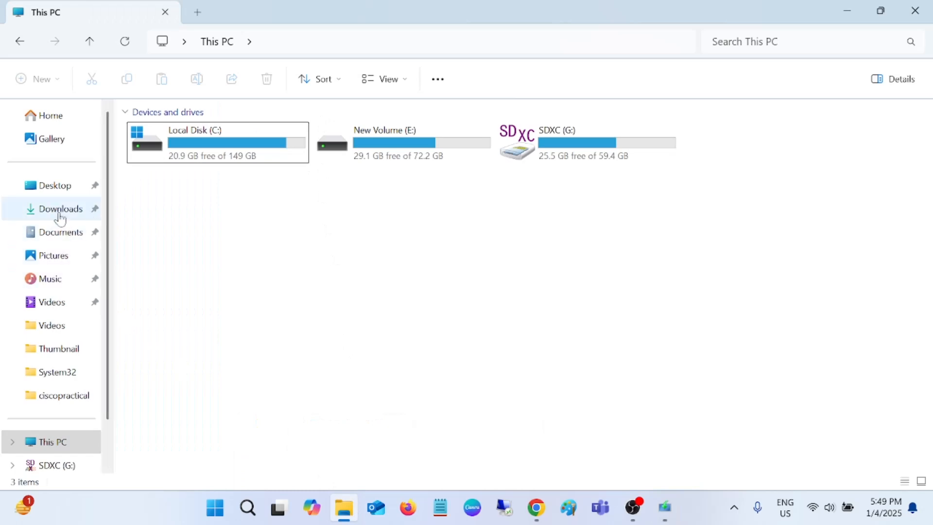
Browse the drives, then mount the Windows 10 ISO from SDXC (G:) as a DVD drive
{"action": "left_click", "coordinate": [60, 208]}
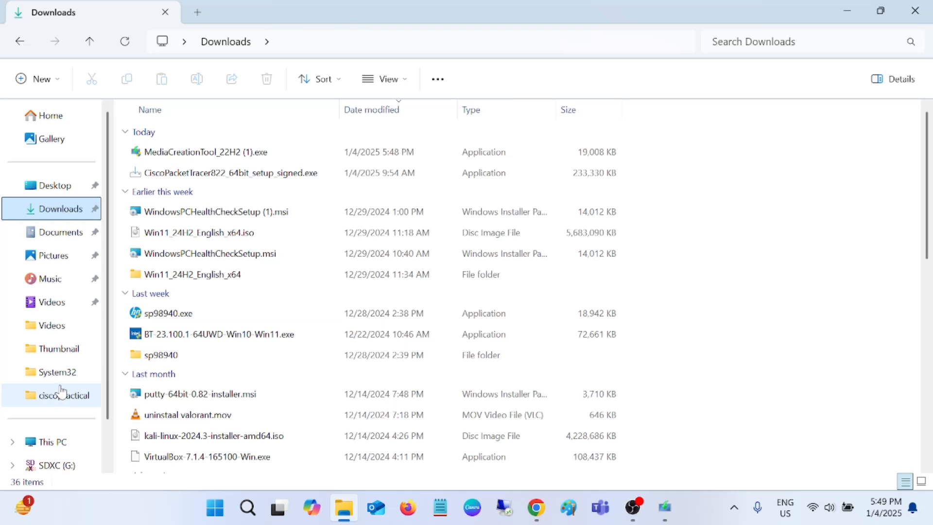
{"action": "left_click", "coordinate": [51, 441]}
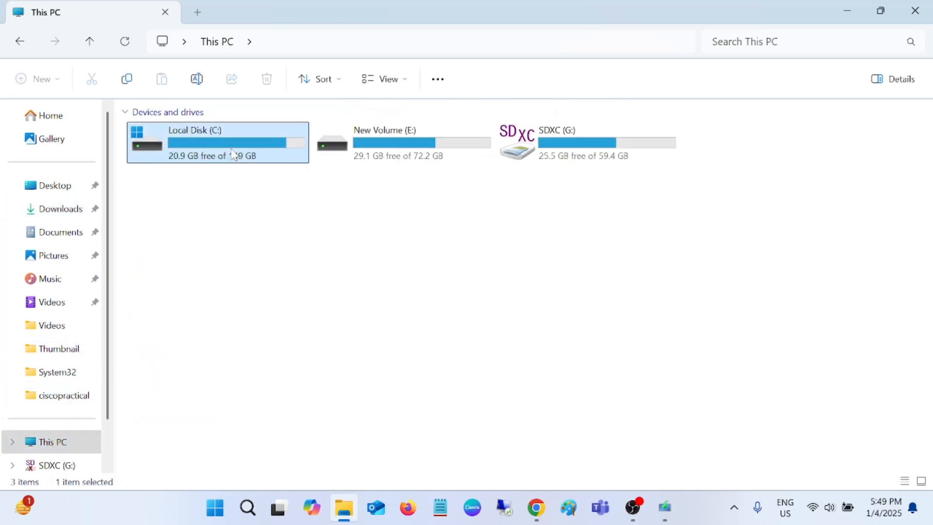
{"action": "double_click", "coordinate": [218, 142]}
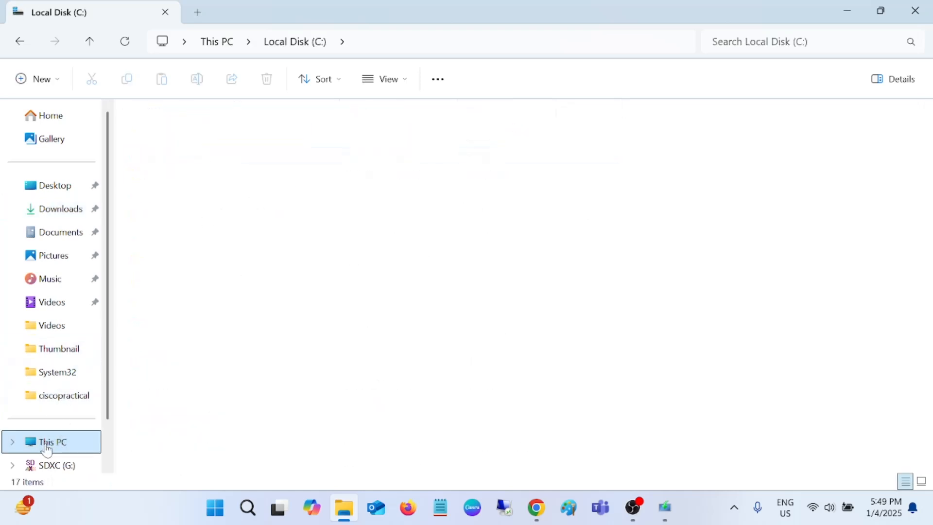
{"action": "left_click", "coordinate": [57, 466]}
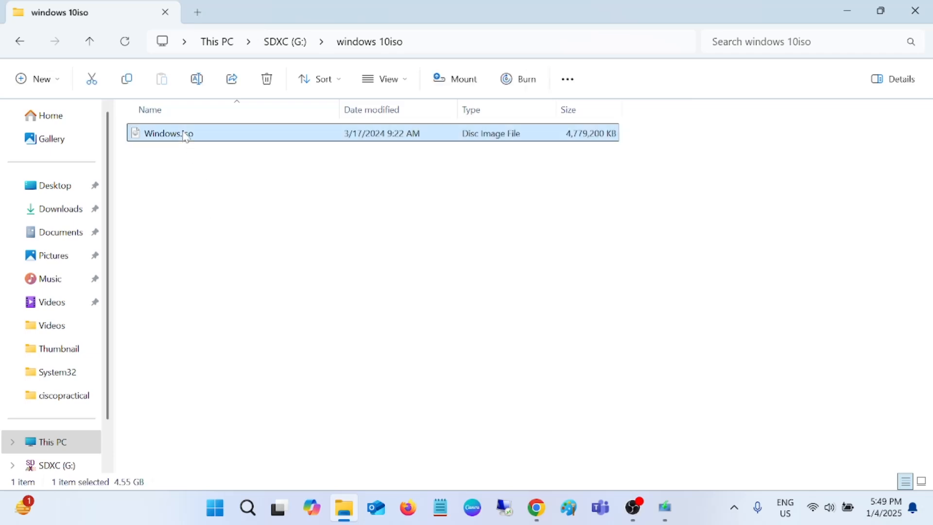
{"action": "right_click", "coordinate": [170, 134]}
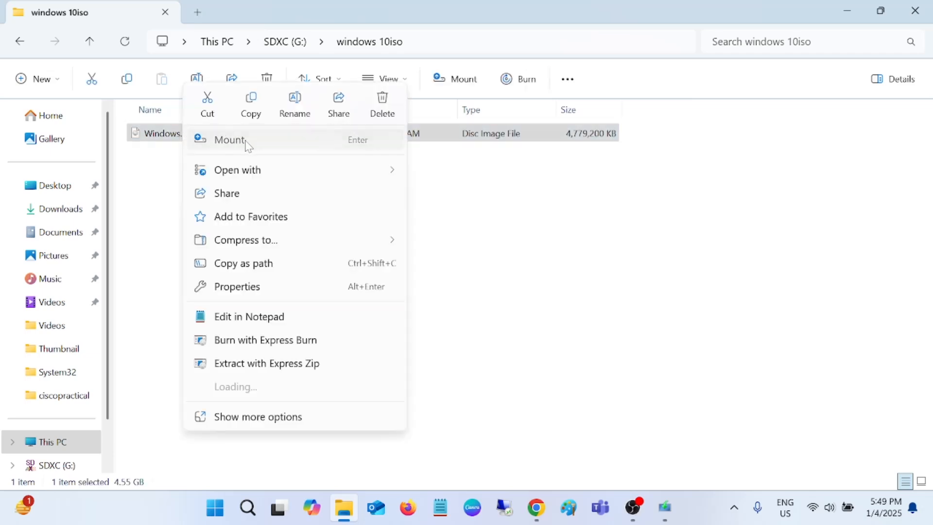
{"action": "left_click", "coordinate": [230, 139]}
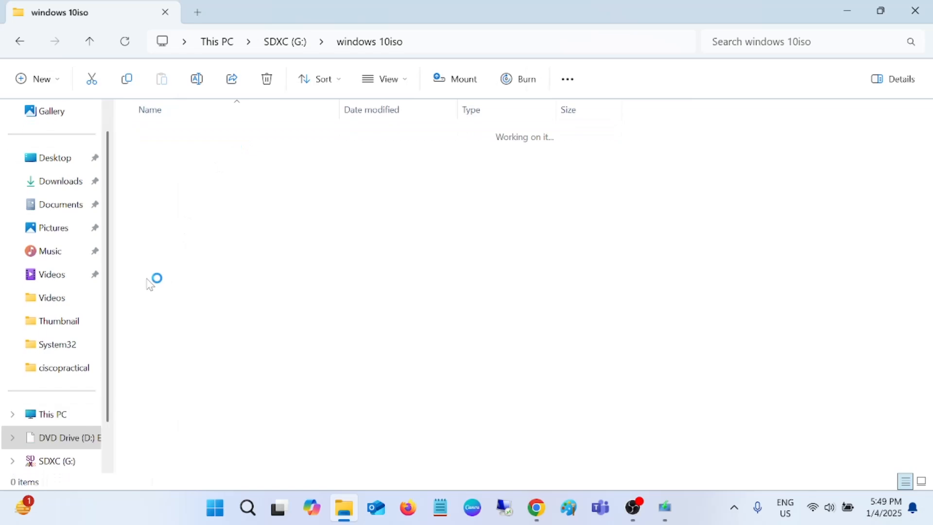
View the contents of the mounted DVD Drive (D:) ESD-ISO and select setup.exe
{"action": "left_click", "coordinate": [51, 414]}
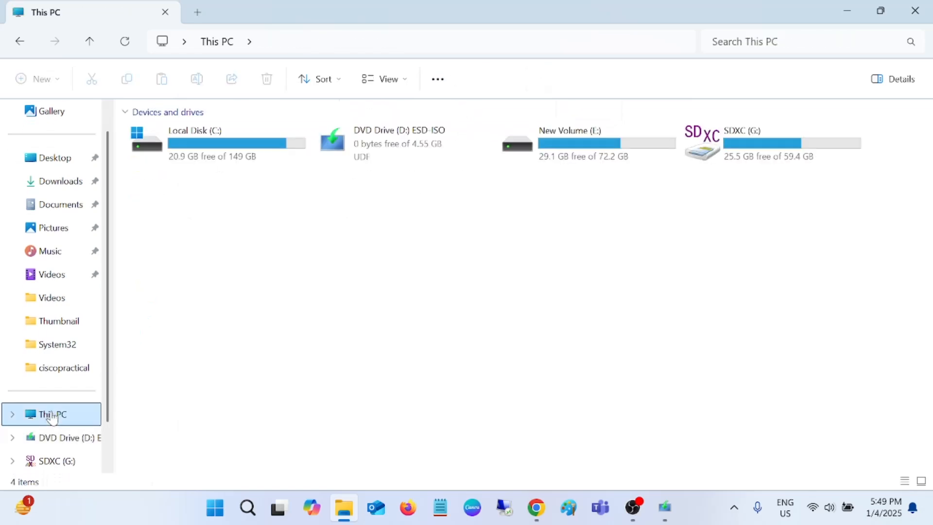
{"action": "right_click", "coordinate": [399, 143]}
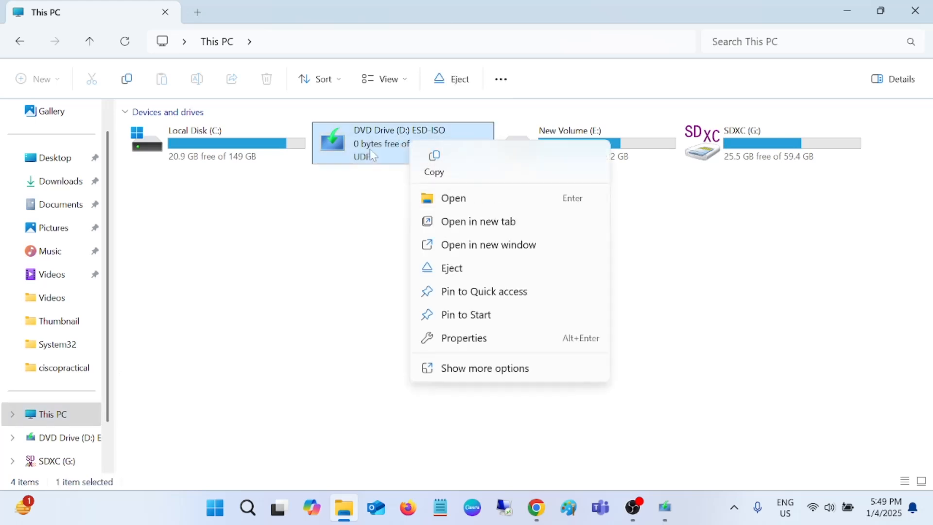
{"action": "left_click", "coordinate": [452, 198]}
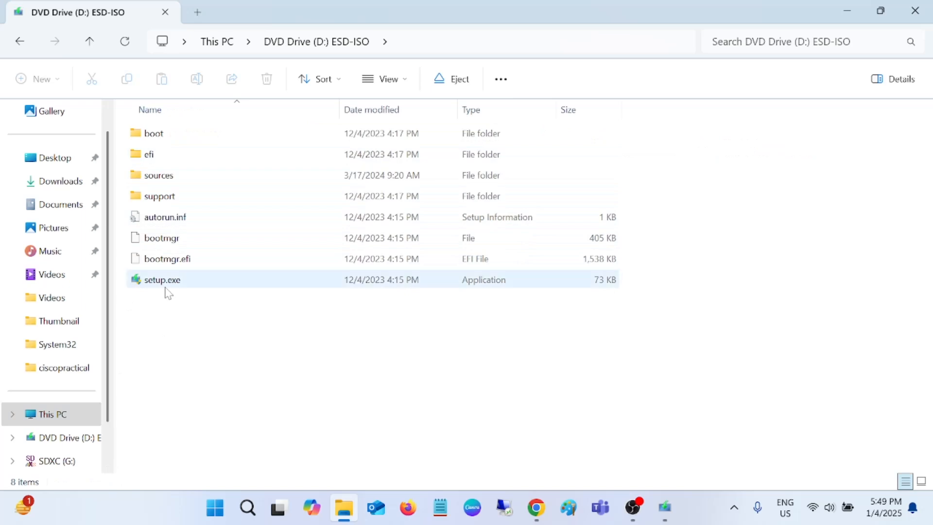
{"action": "left_click", "coordinate": [161, 280]}
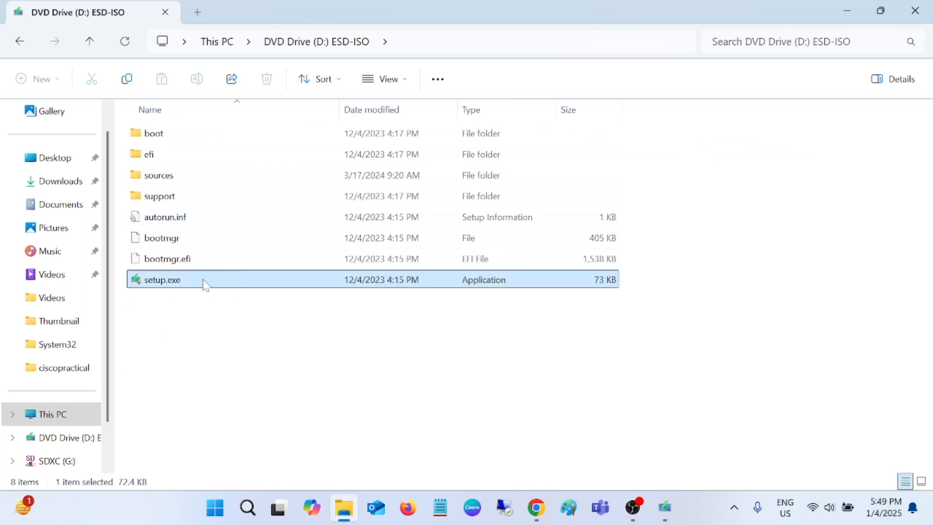
Run setup.exe from the mounted image, accept the license terms, and bring Setup back after minimizing
{"action": "double_click", "coordinate": [161, 280]}
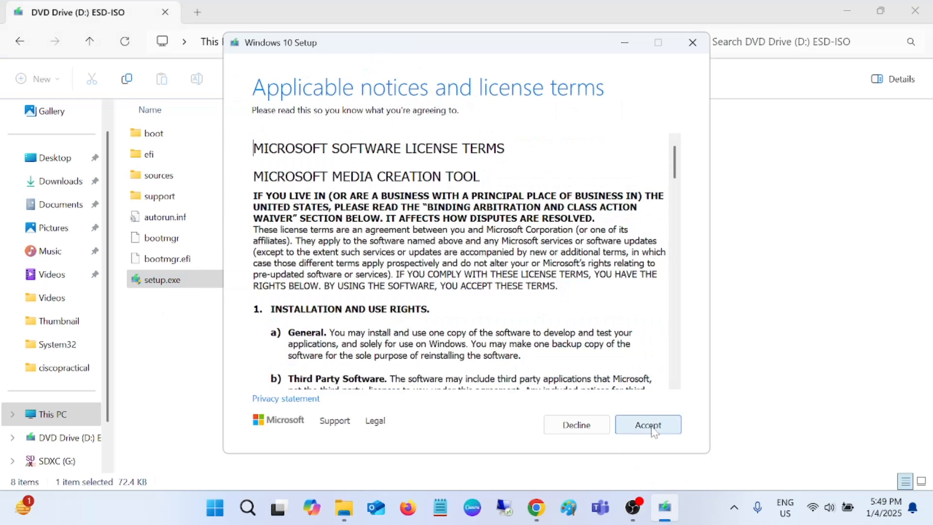
{"action": "left_click", "coordinate": [648, 425]}
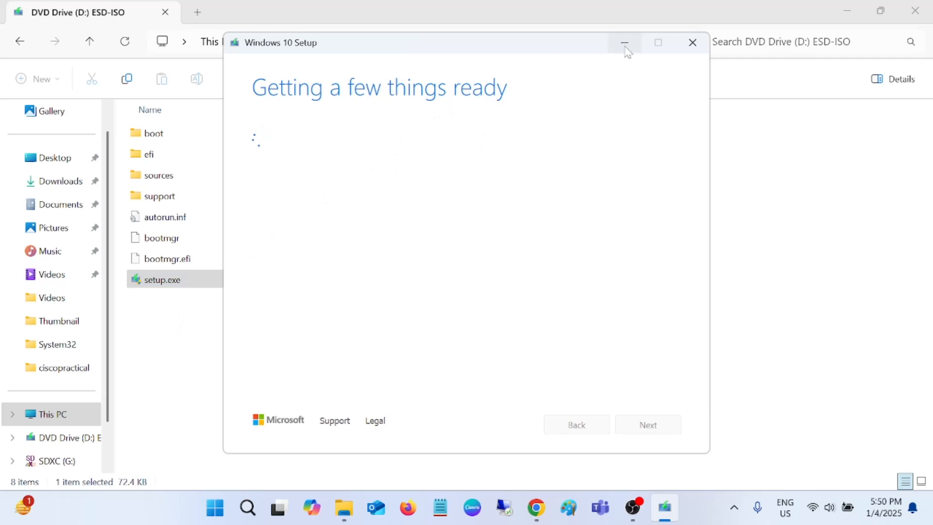
{"action": "left_click", "coordinate": [624, 41]}
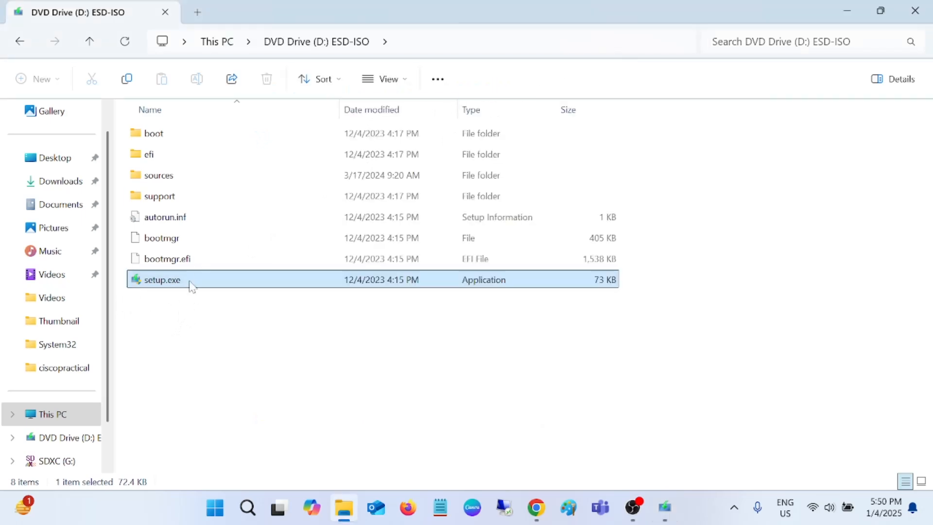
{"action": "mouse_move", "coordinate": [198, 288]}
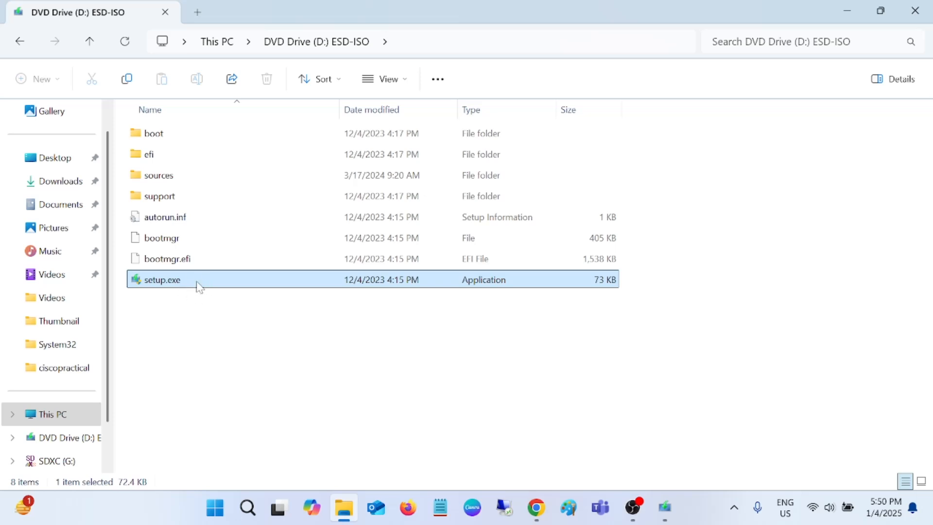
{"action": "mouse_move", "coordinate": [202, 283]}
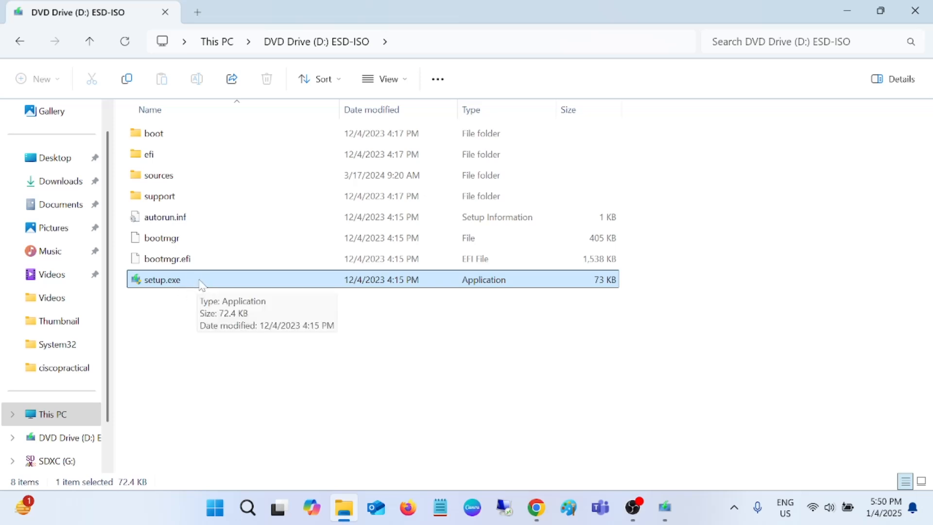
{"action": "mouse_move", "coordinate": [231, 284]}
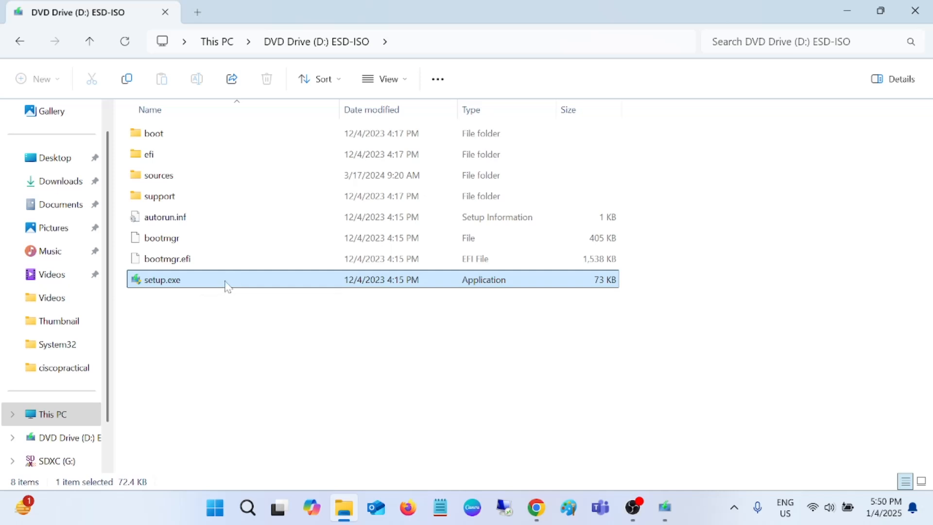
{"action": "double_click", "coordinate": [161, 280]}
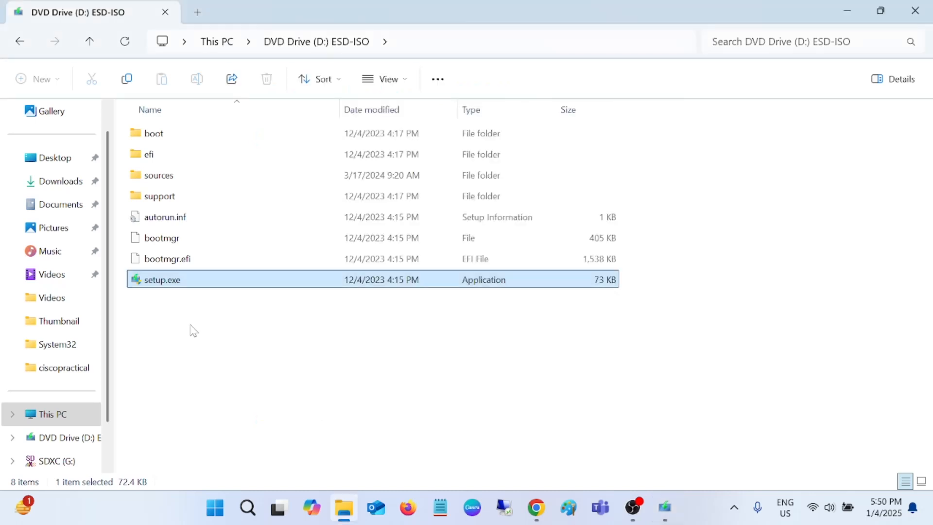
{"action": "double_click", "coordinate": [161, 279]}
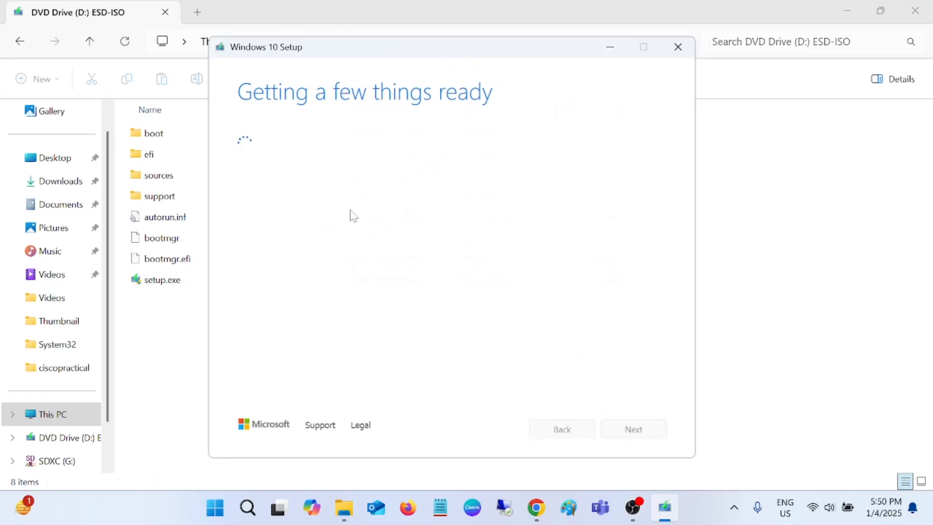
Choose Create installation media as an ISO file saved to the Desktop as Windows.iso
{"action": "left_click", "coordinate": [160, 279]}
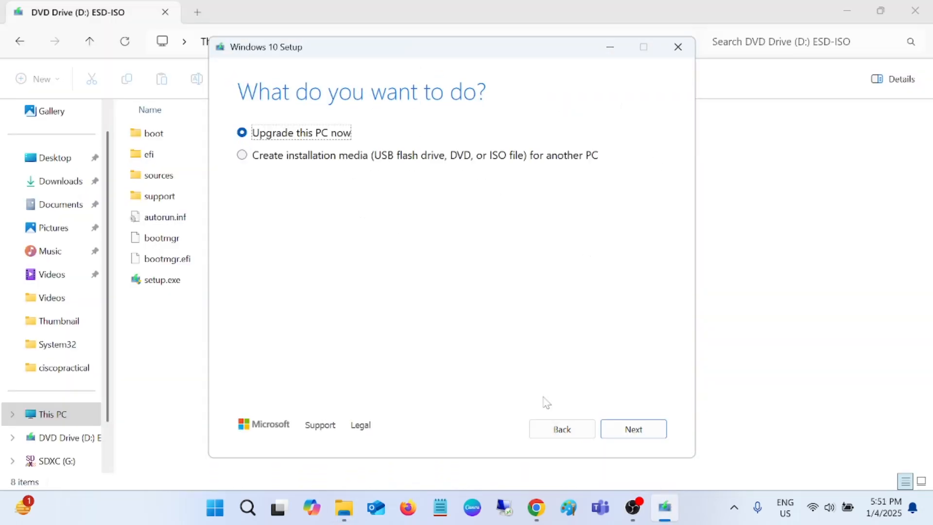
{"action": "left_click", "coordinate": [242, 156]}
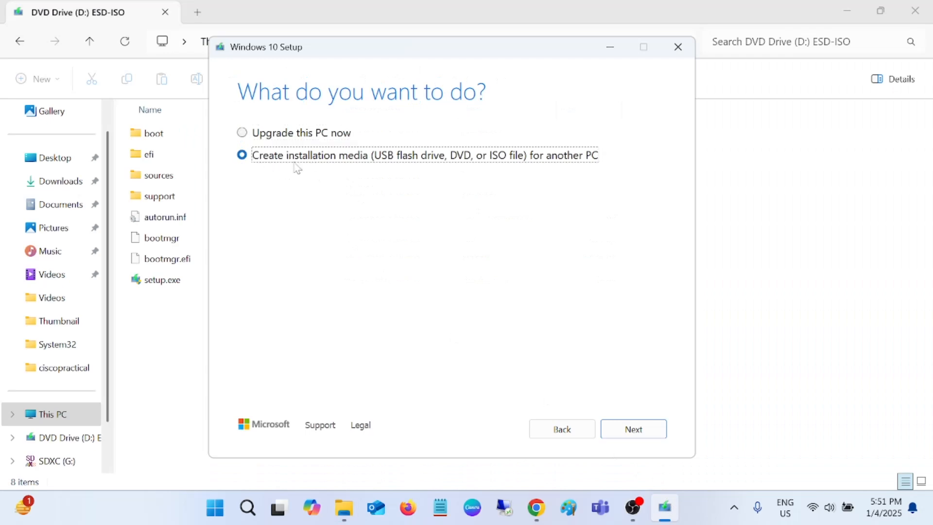
{"action": "left_click", "coordinate": [633, 429]}
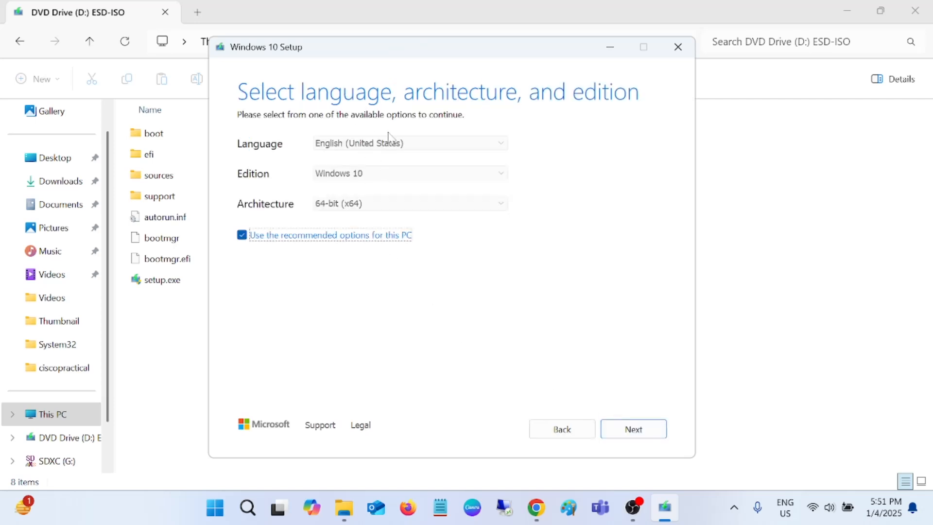
{"action": "mouse_move", "coordinate": [396, 149]}
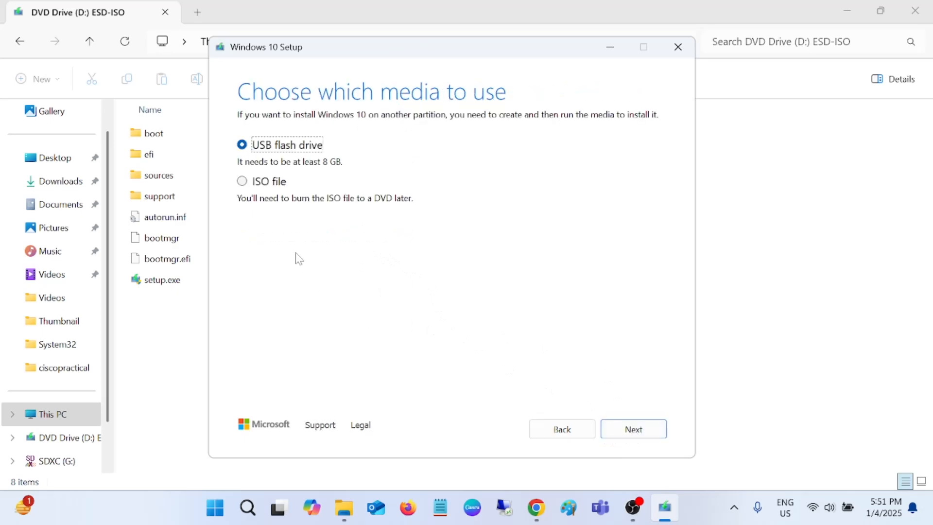
{"action": "left_click", "coordinate": [242, 181]}
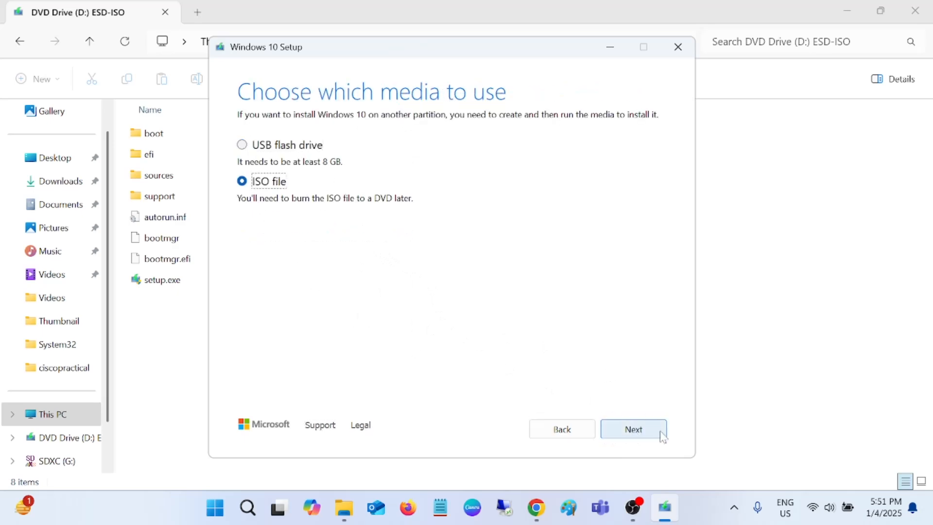
{"action": "left_click", "coordinate": [633, 429]}
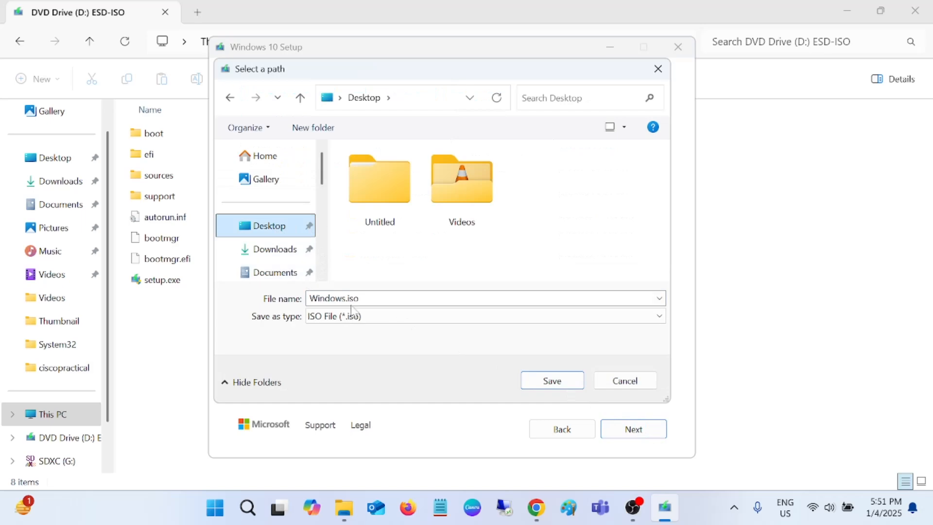
{"action": "left_click", "coordinate": [550, 380]}
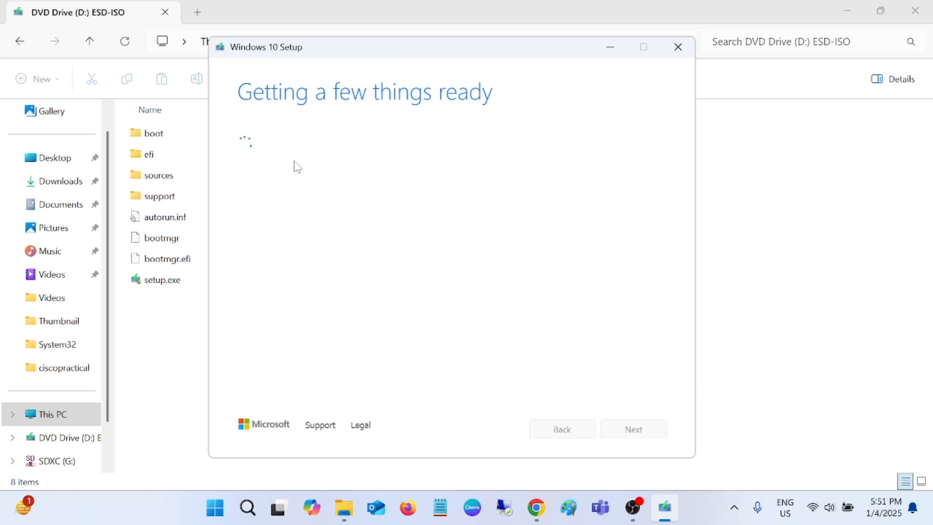
{"action": "mouse_move", "coordinate": [268, 188]}
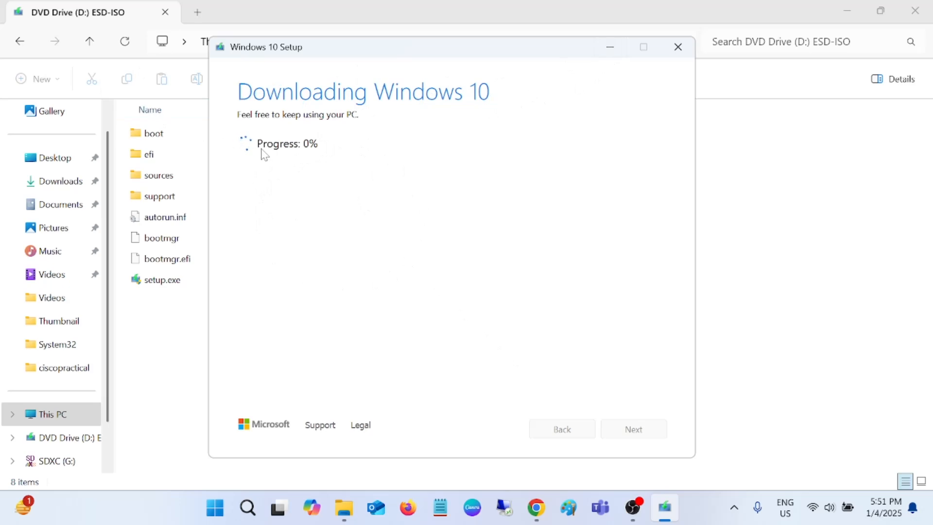
Abandon the ISO download and close the Setup window
{"action": "left_click", "coordinate": [677, 47]}
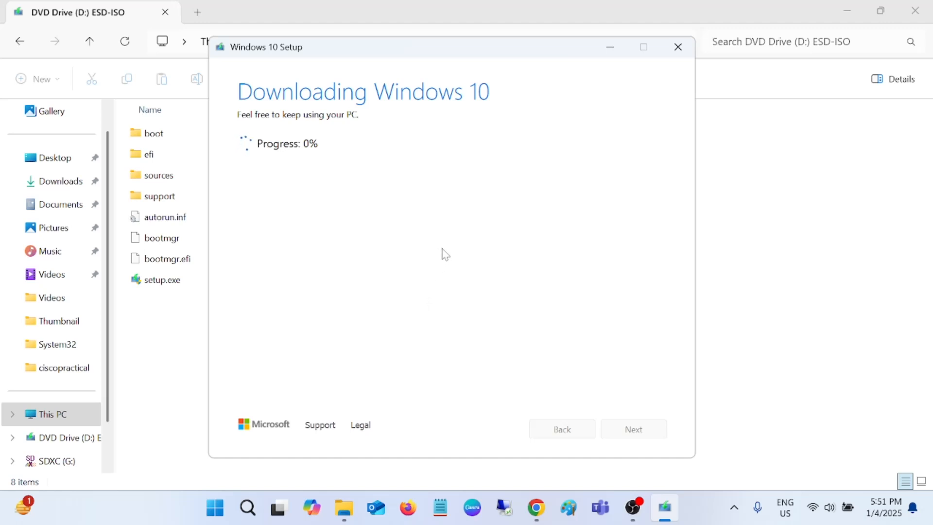
{"action": "mouse_move", "coordinate": [310, 279]}
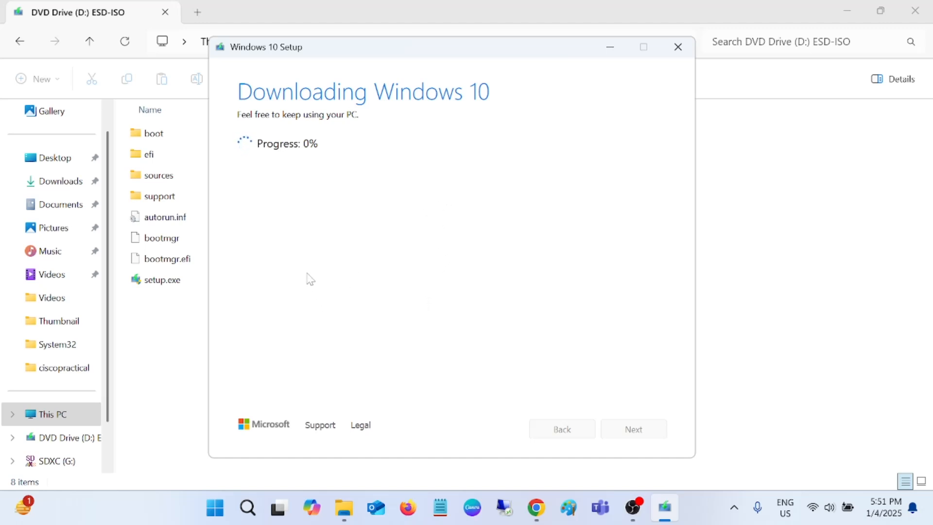
{"action": "left_click", "coordinate": [677, 46]}
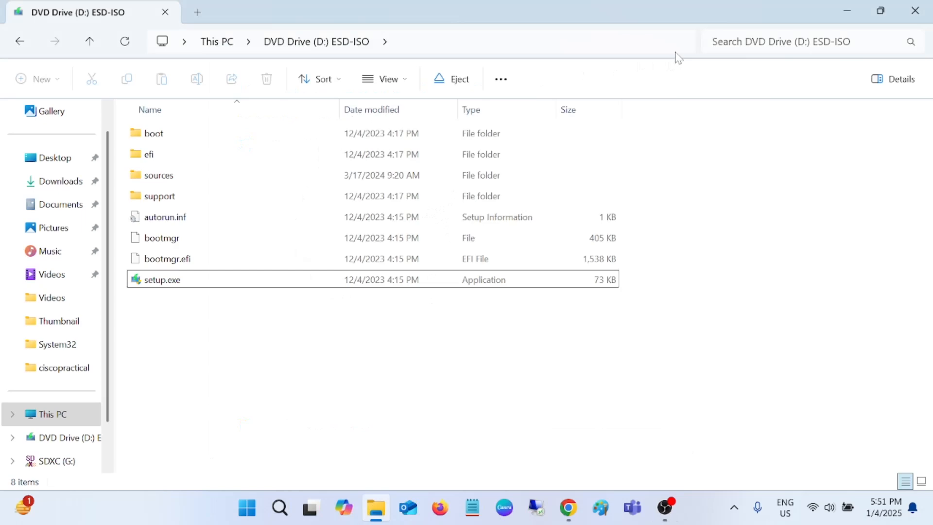
Hide the File Explorer window to reveal the Windows 11 desktop
{"action": "left_click", "coordinate": [161, 280]}
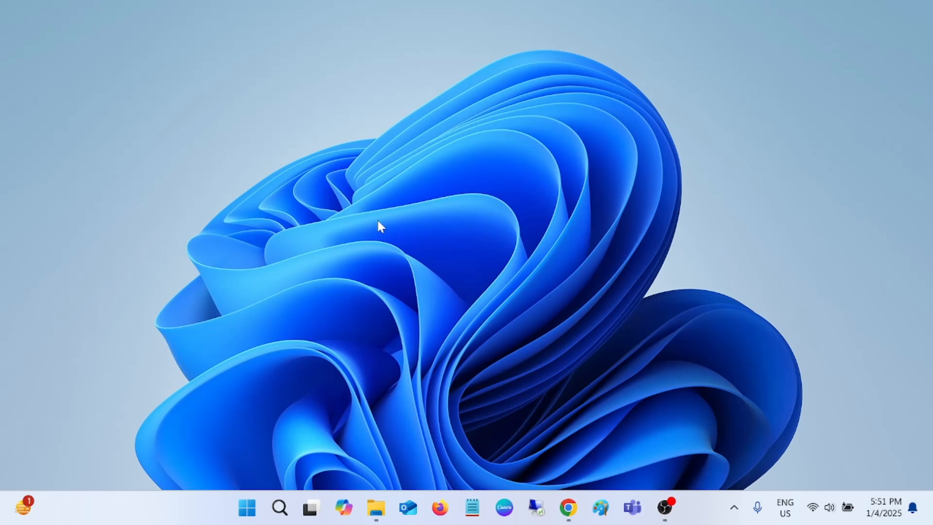
{"action": "mouse_move", "coordinate": [467, 388]}
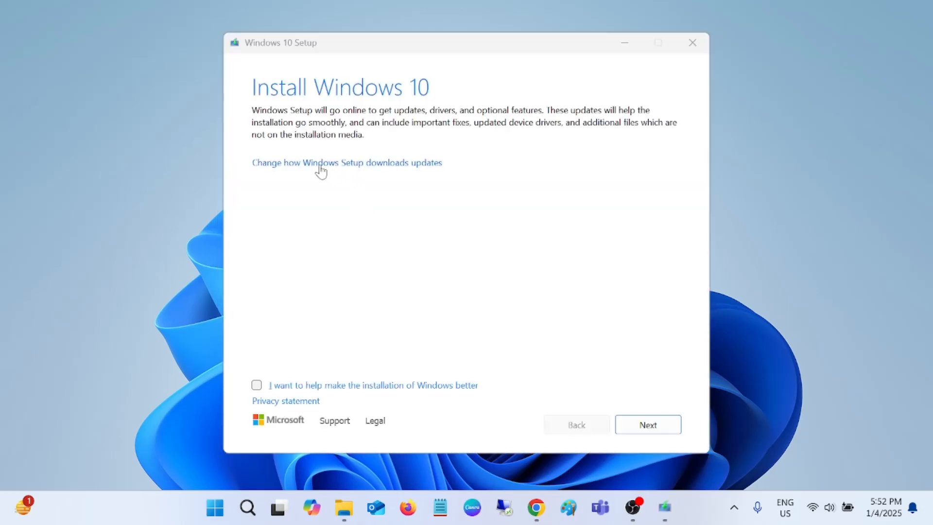
Choose Not right now for updates, accept the license, and select Nothing under Choose what to keep
{"action": "left_click", "coordinate": [347, 162]}
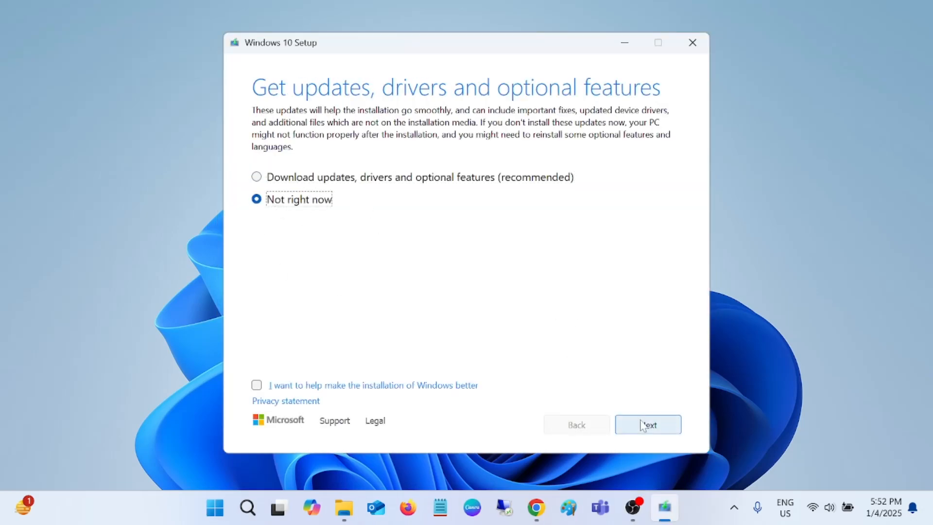
{"action": "left_click", "coordinate": [647, 425]}
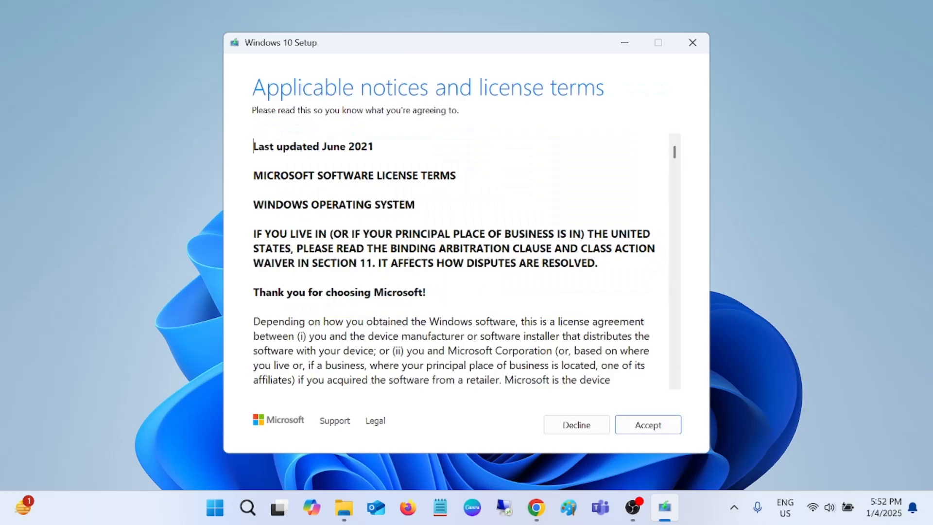
{"action": "left_click", "coordinate": [648, 425]}
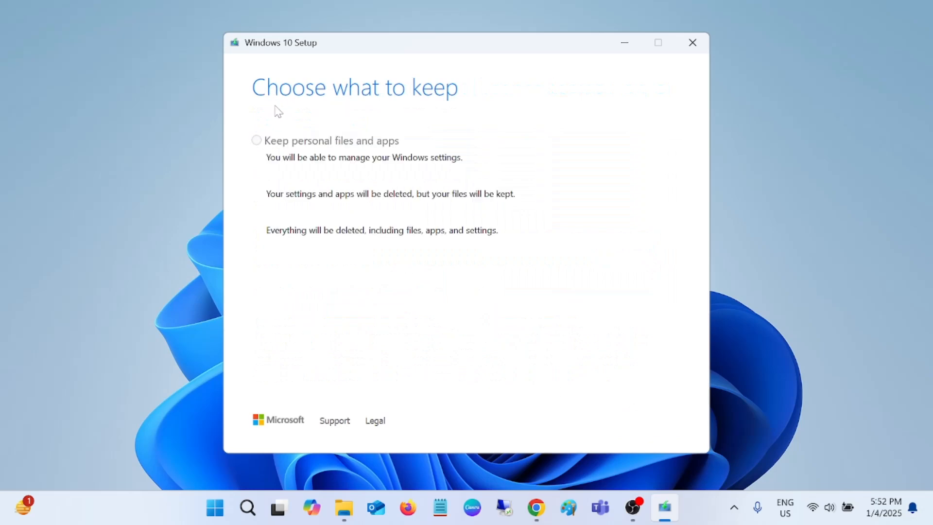
{"action": "left_click", "coordinate": [257, 212]}
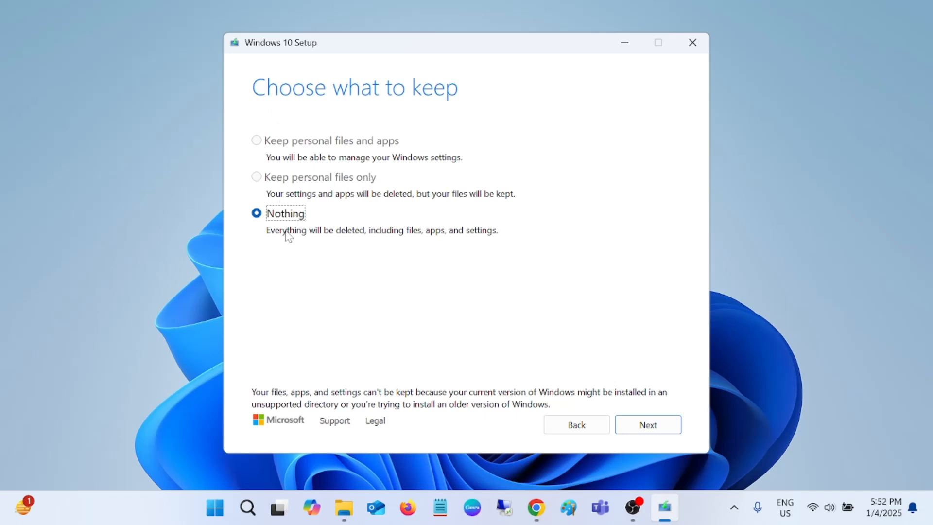
{"action": "mouse_move", "coordinate": [389, 235]}
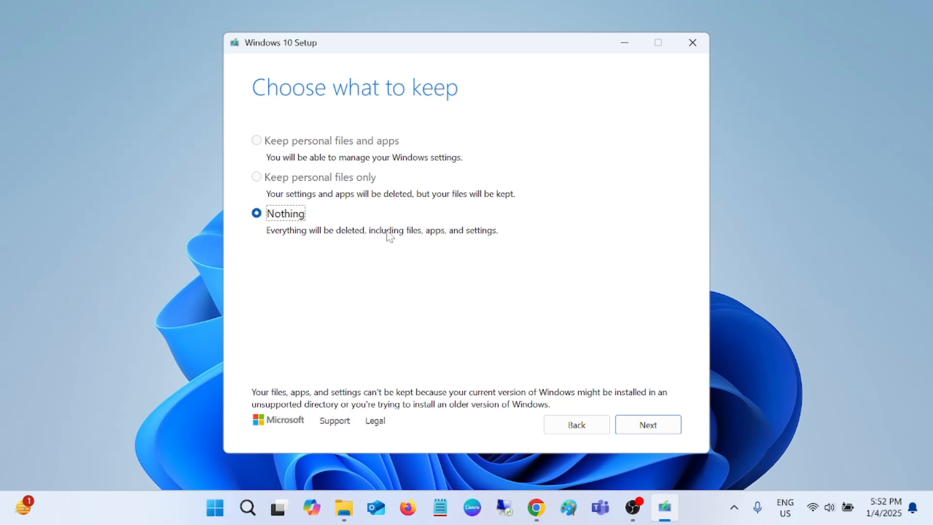
{"action": "mouse_move", "coordinate": [487, 237]}
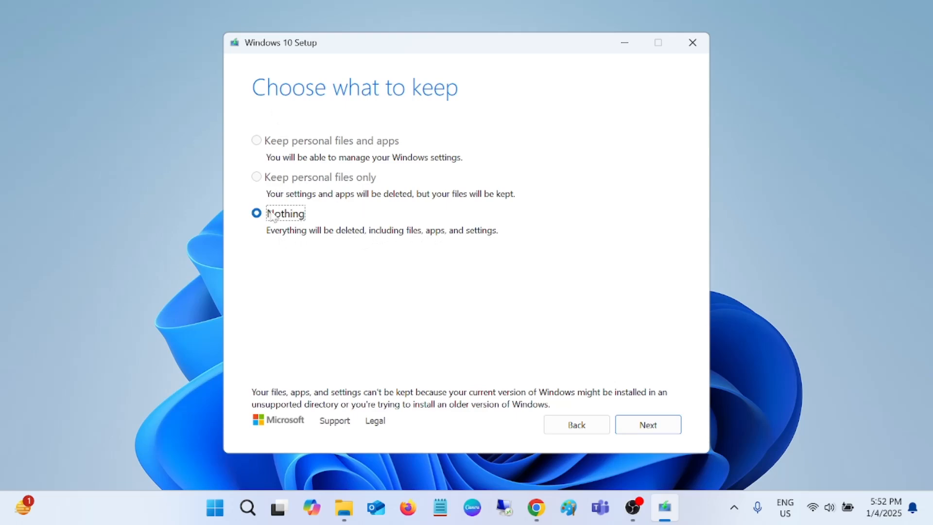
{"action": "mouse_move", "coordinate": [345, 250]}
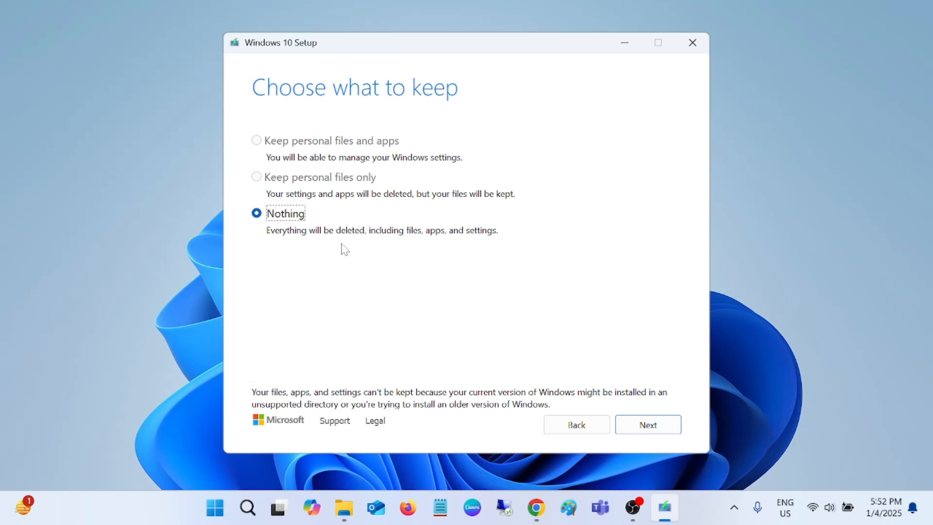
{"action": "mouse_move", "coordinate": [331, 247]}
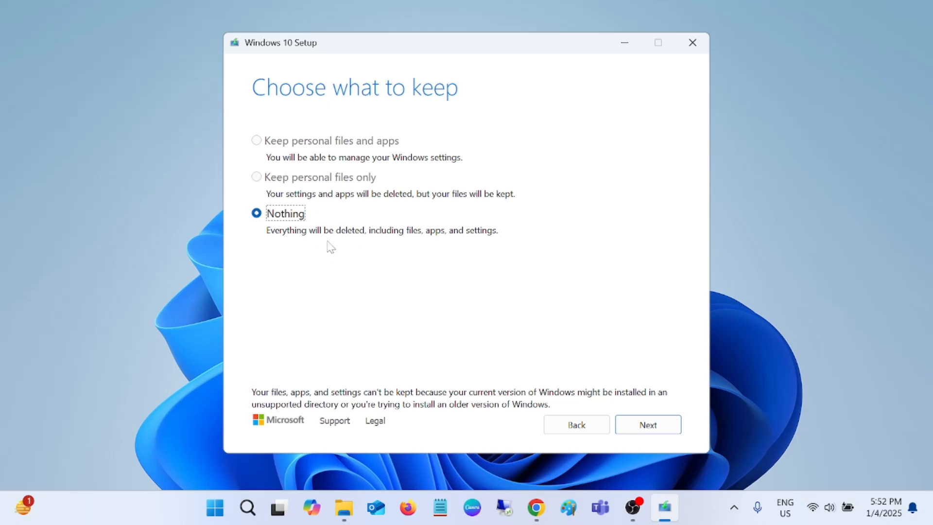
{"action": "mouse_move", "coordinate": [315, 208]}
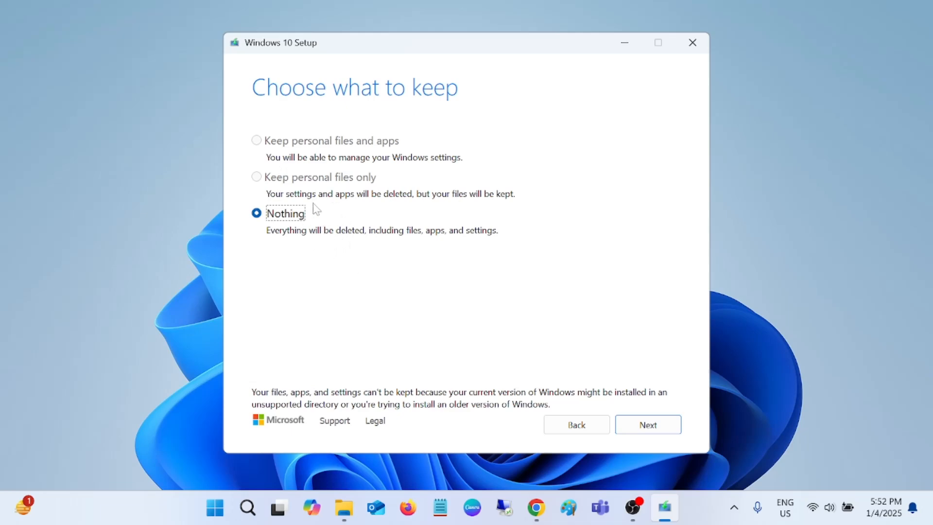
{"action": "mouse_move", "coordinate": [308, 234]}
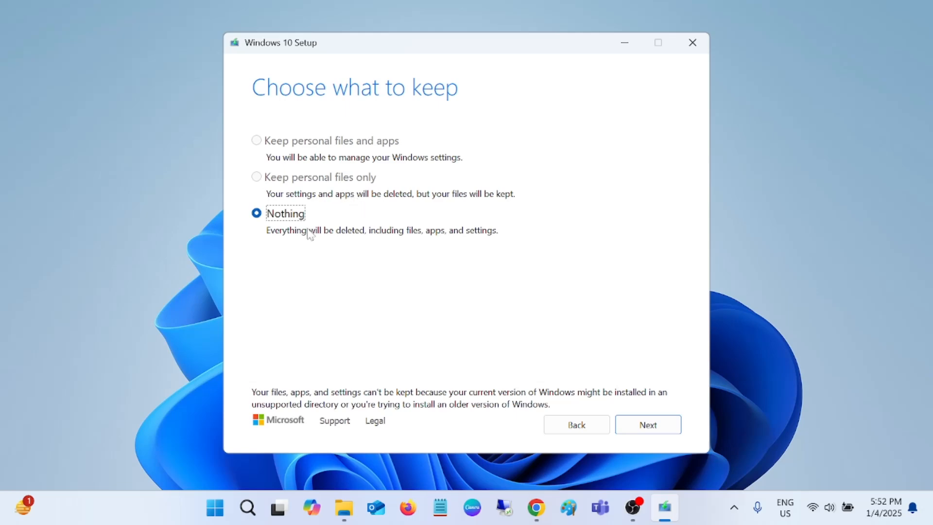
{"action": "mouse_move", "coordinate": [337, 231]}
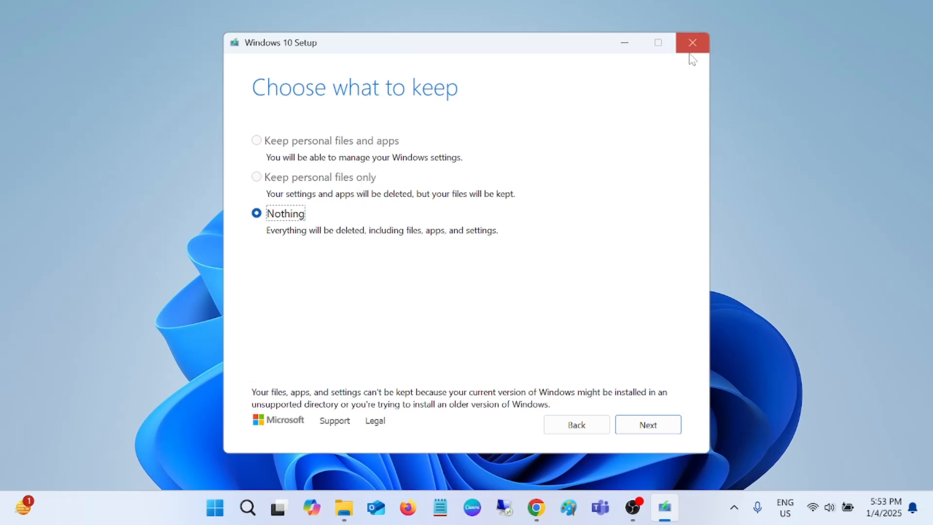
Close Windows 10 Setup and confirm quitting, returning to the Windows 11 desktop
{"action": "left_click", "coordinate": [692, 42]}
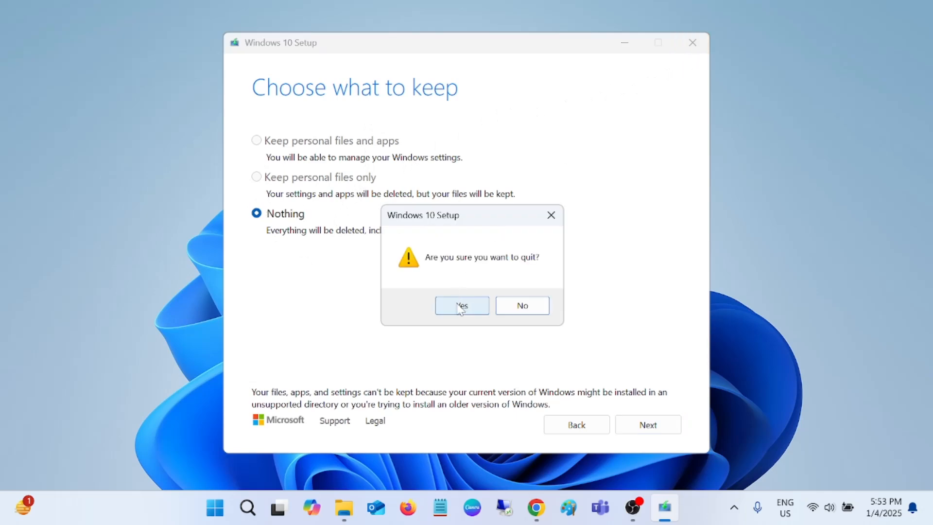
{"action": "left_click", "coordinate": [462, 305]}
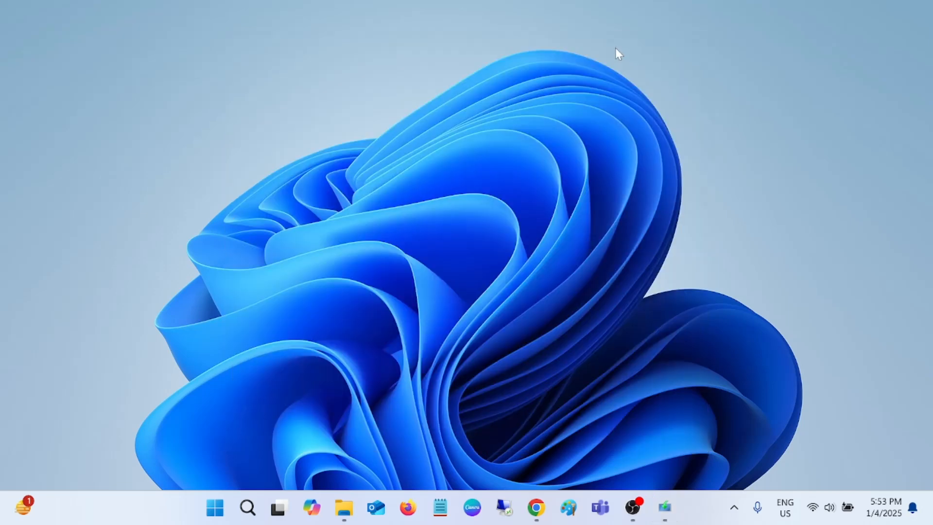
{"action": "mouse_move", "coordinate": [533, 156]}
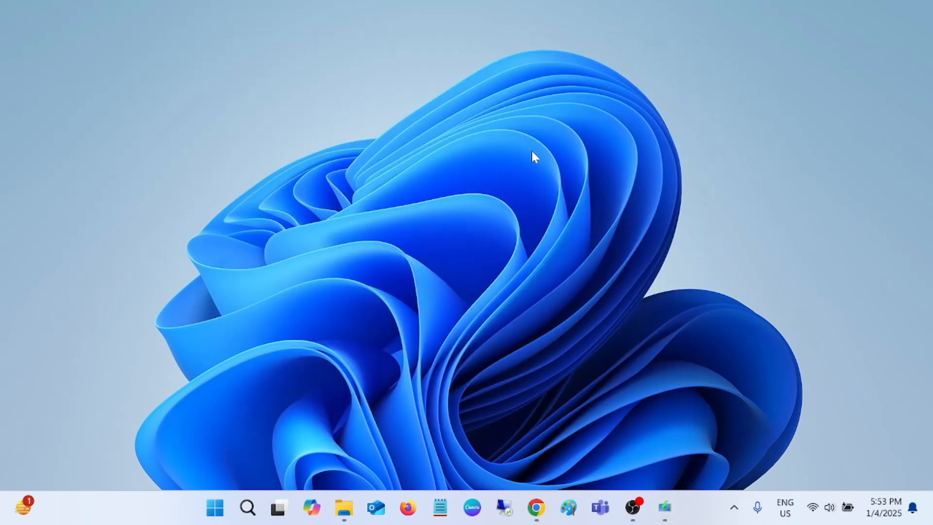